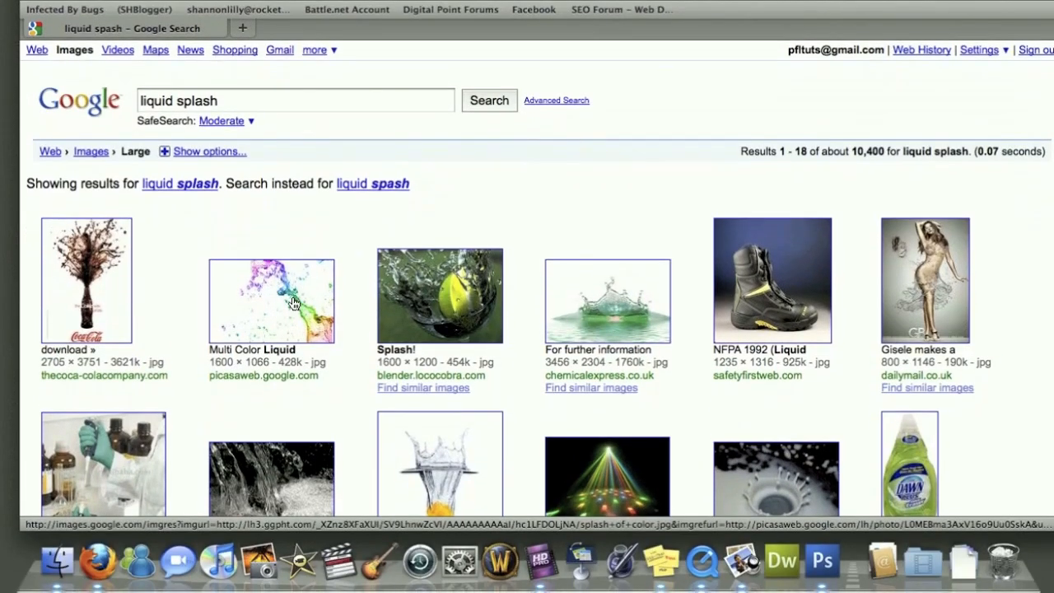
View the multicolour liquid splash search result at full size.
{"action": "left_click", "coordinate": [271, 299]}
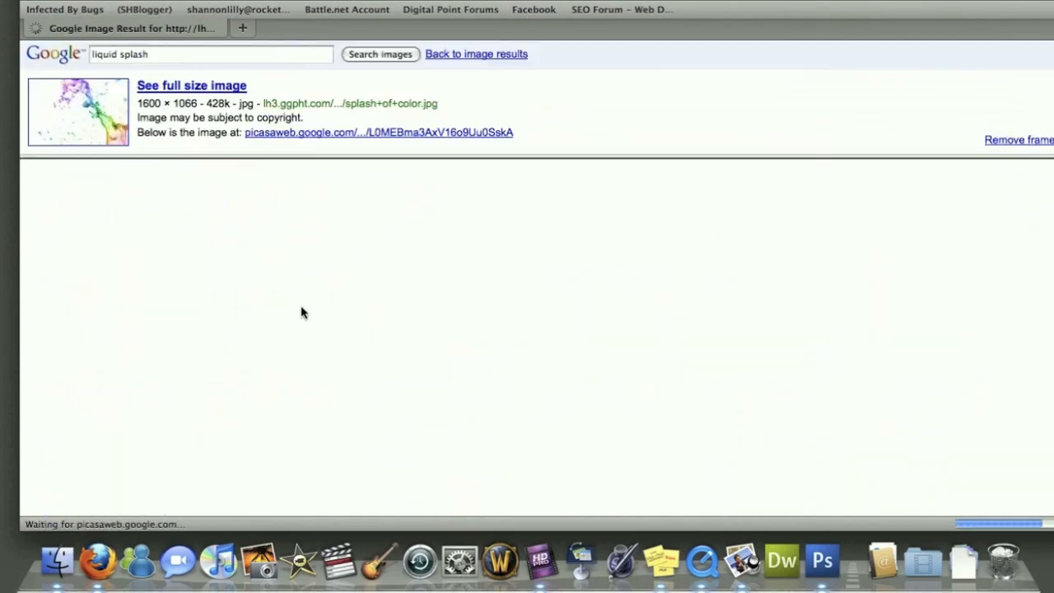
{"action": "left_click", "coordinate": [191, 86]}
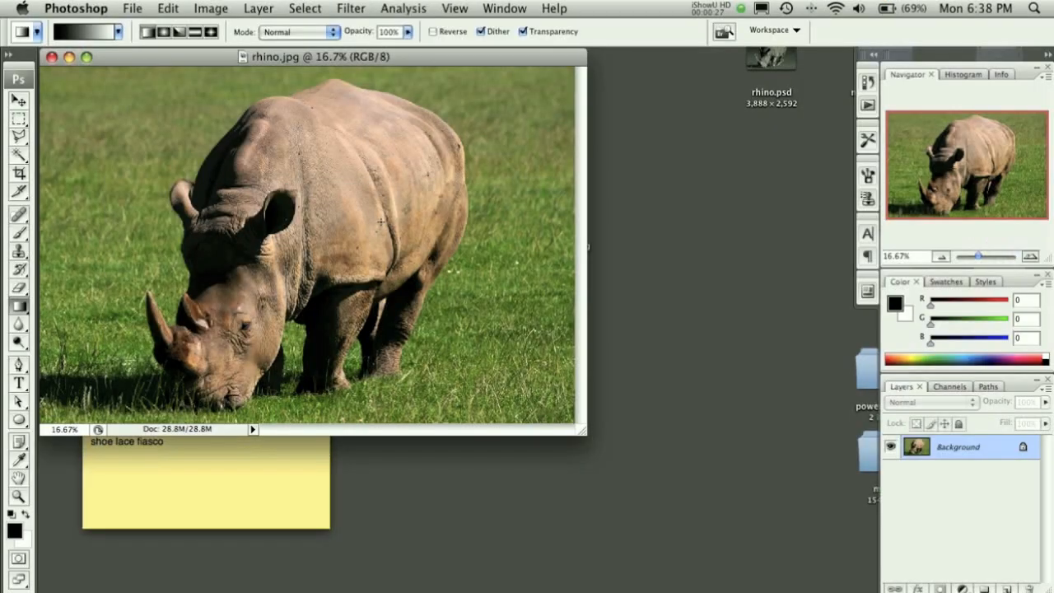
{"action": "mouse_move", "coordinate": [494, 237]}
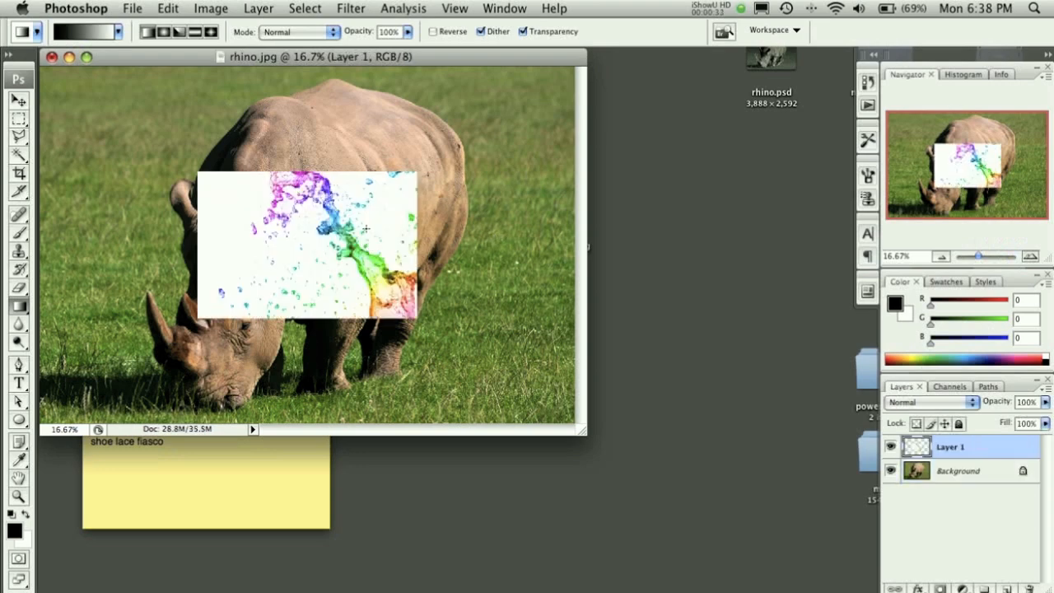
{"action": "mouse_move", "coordinate": [138, 5]}
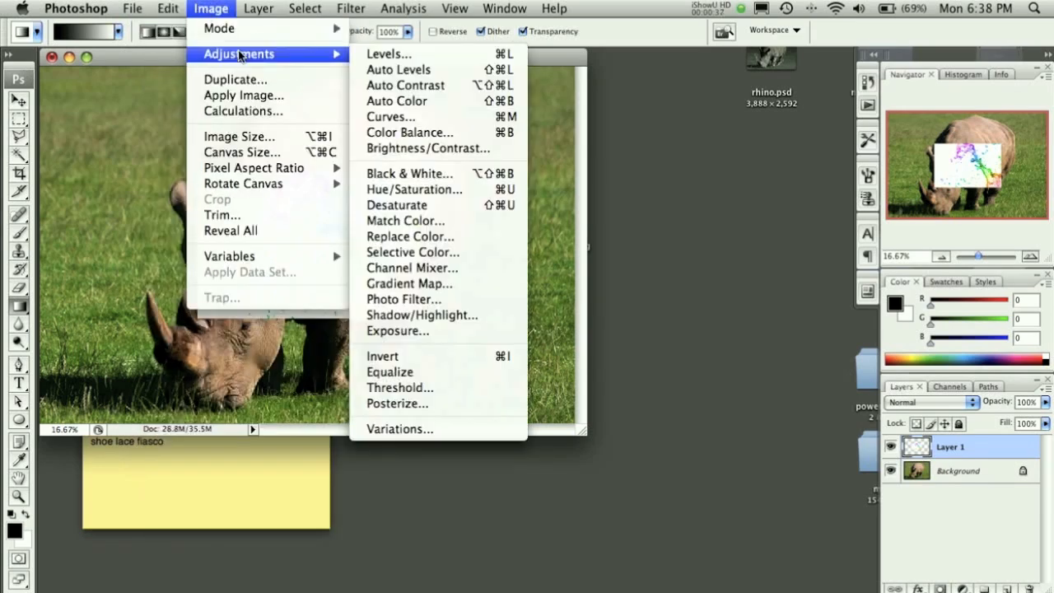
{"action": "mouse_move", "coordinate": [396, 205]}
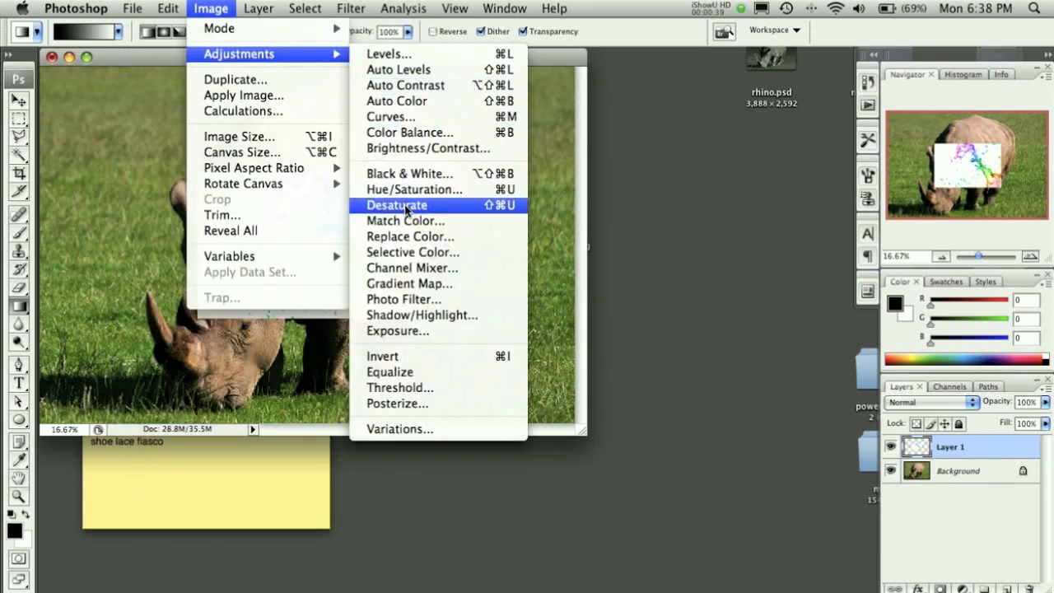
Desaturate the pasted splash layer to black and white.
{"action": "left_click", "coordinate": [395, 205]}
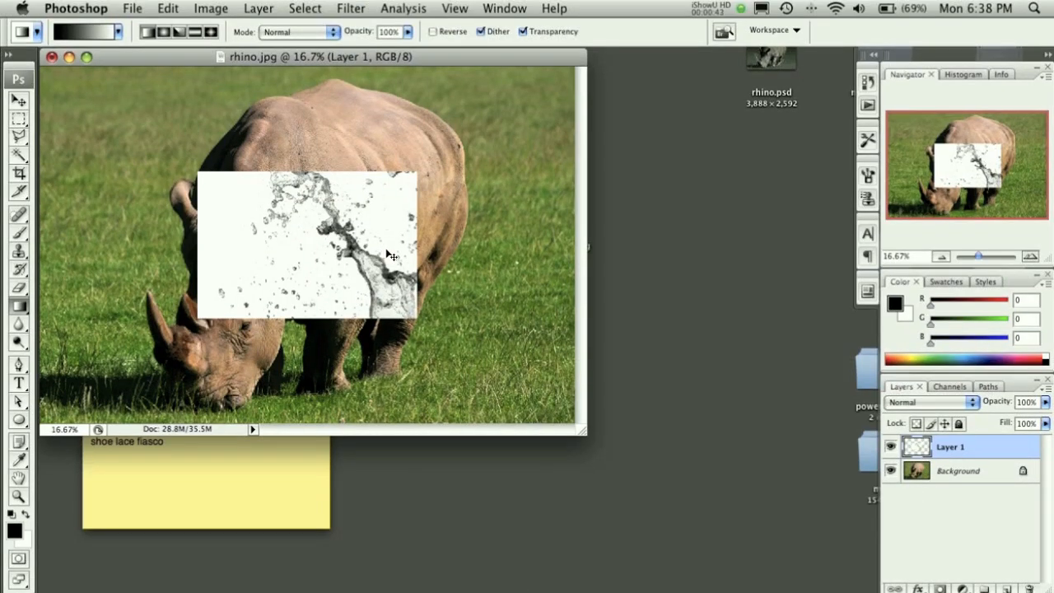
{"action": "mouse_move", "coordinate": [392, 257]}
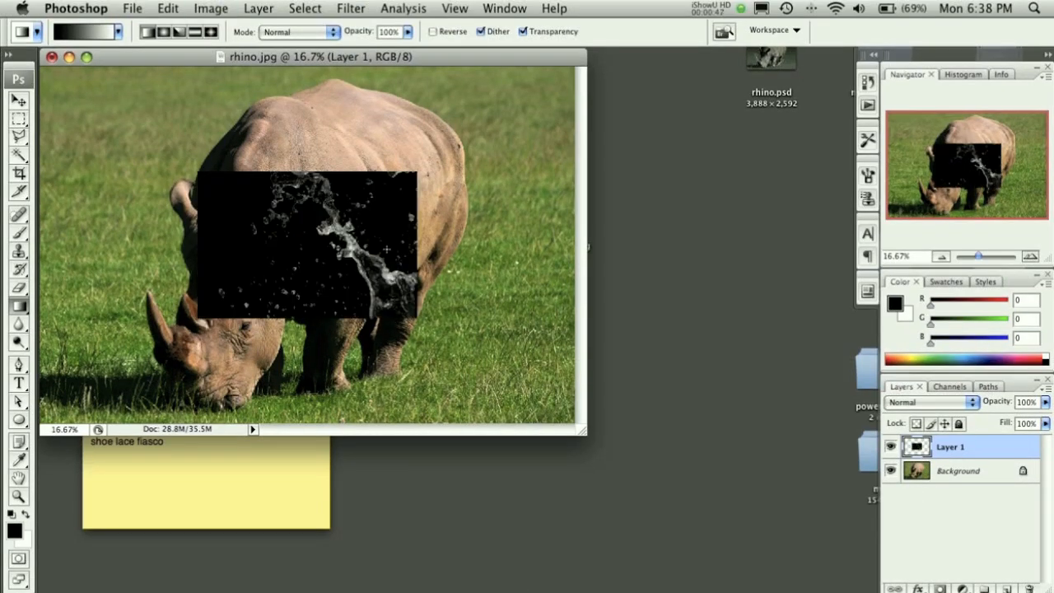
{"action": "mouse_move", "coordinate": [362, 227]}
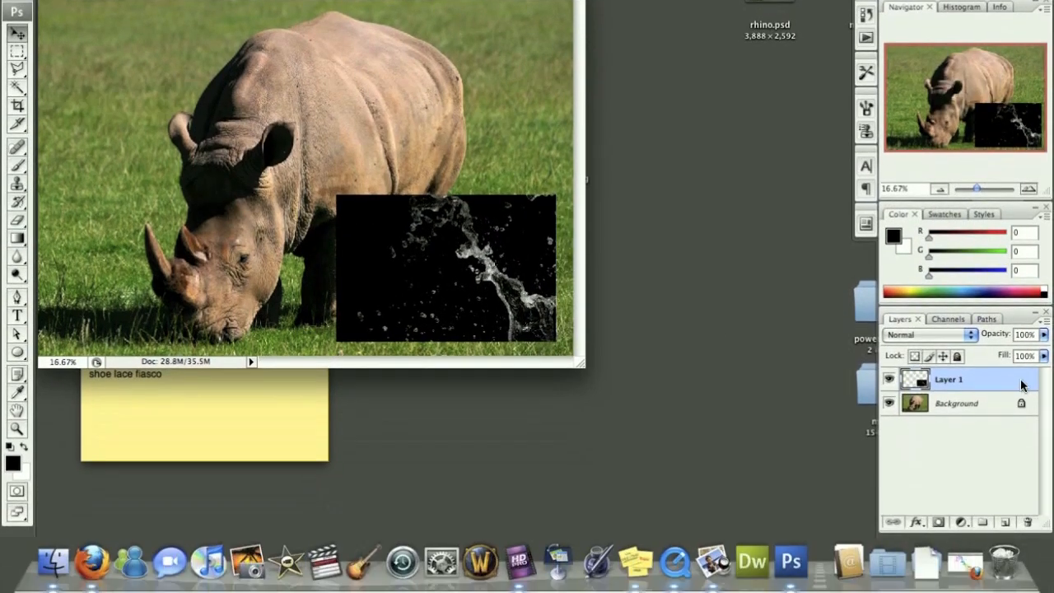
Convert the locked Background into editable Layer 0 and start a Hue/Saturation adjustment on its copy.
{"action": "double_click", "coordinate": [956, 402]}
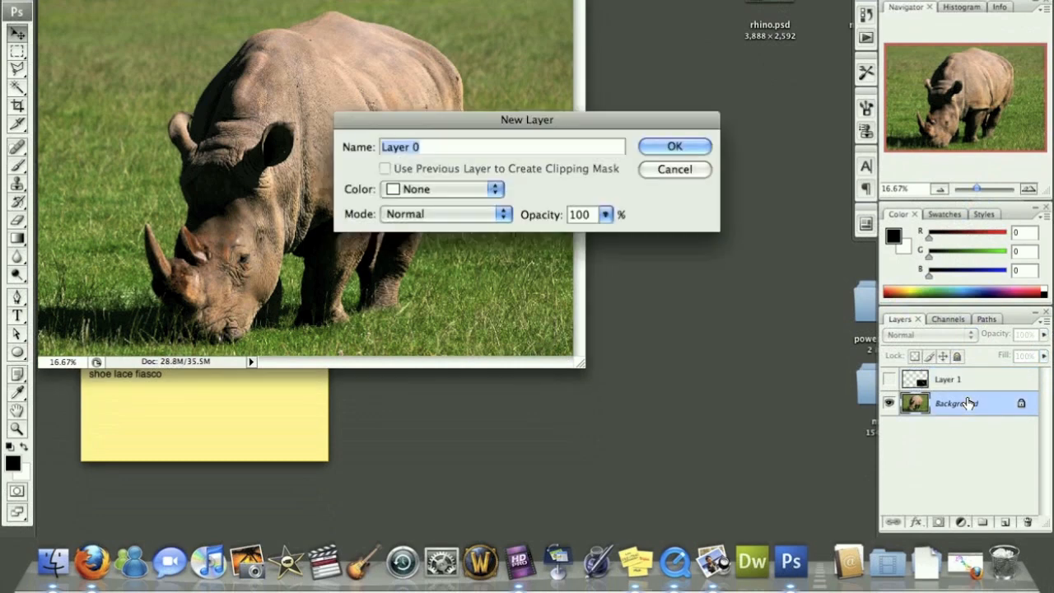
{"action": "left_click", "coordinate": [676, 145]}
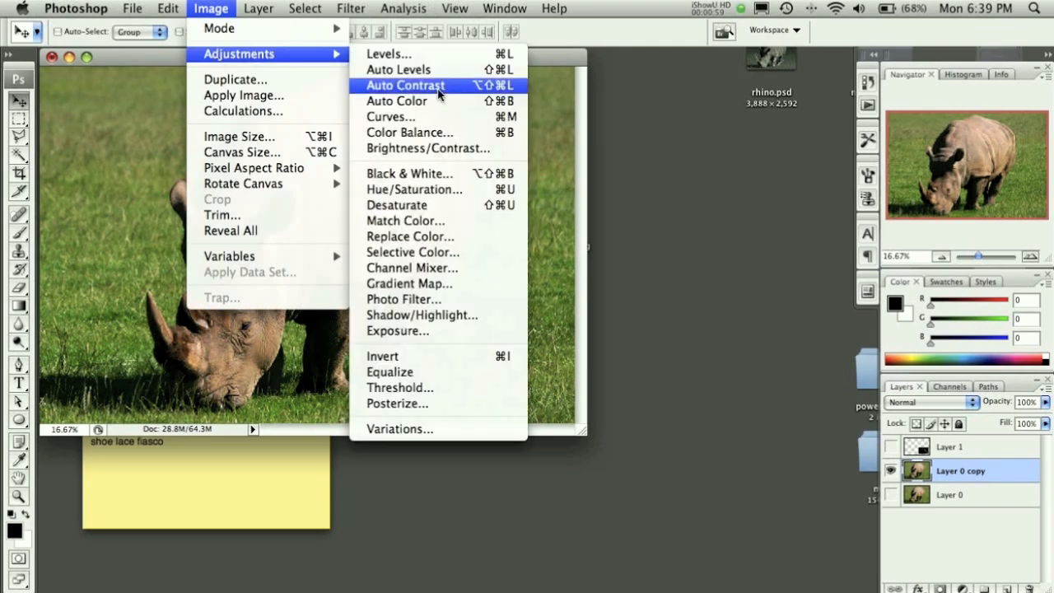
{"action": "left_click", "coordinate": [416, 188]}
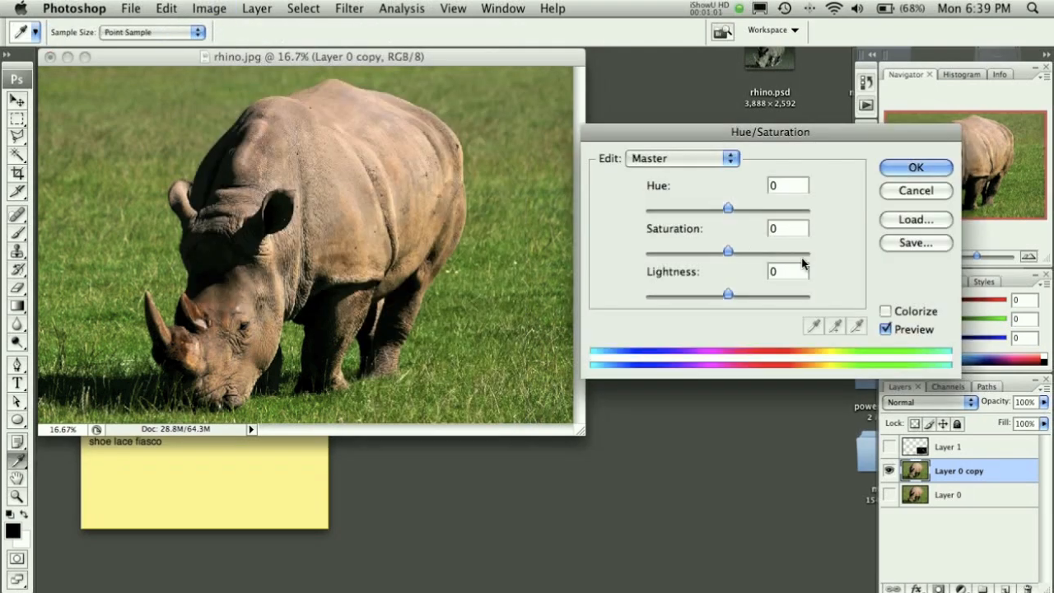
Tint the rhino copy blue-green with Hue +56, Saturation -51, Lightness -18.
{"action": "left_click_drag", "start_coordinate": [726, 252], "coordinate": [699, 252]}
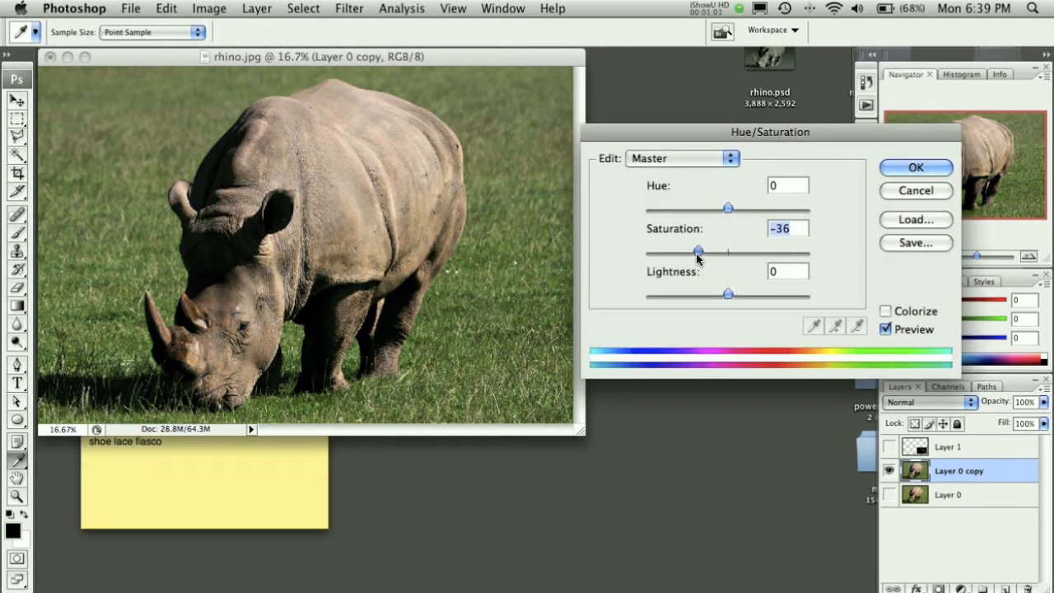
{"action": "left_click_drag", "start_coordinate": [699, 252], "coordinate": [688, 252]}
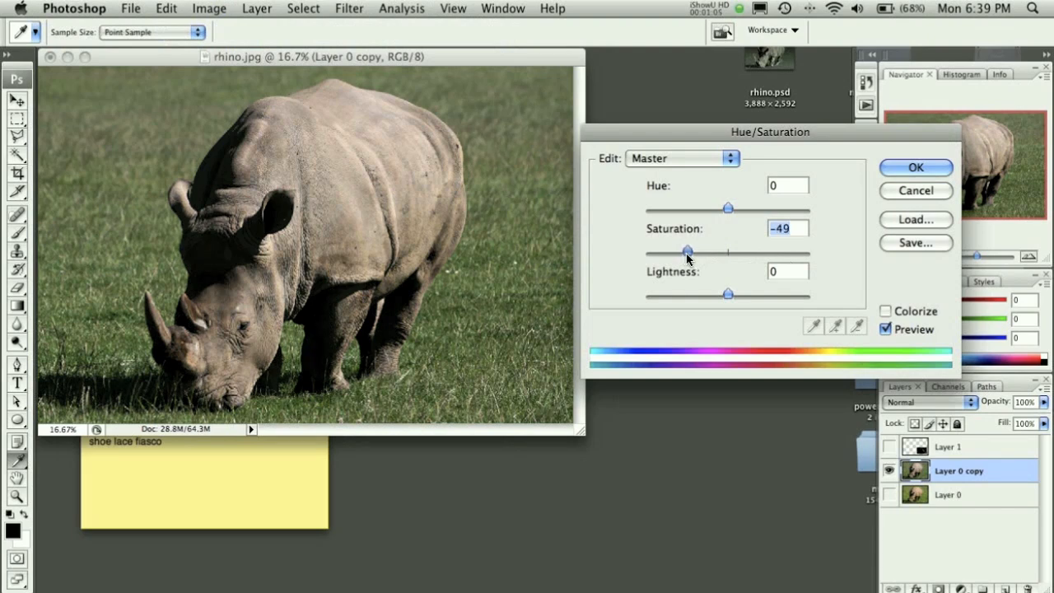
{"action": "left_click_drag", "start_coordinate": [688, 250], "coordinate": [685, 250]}
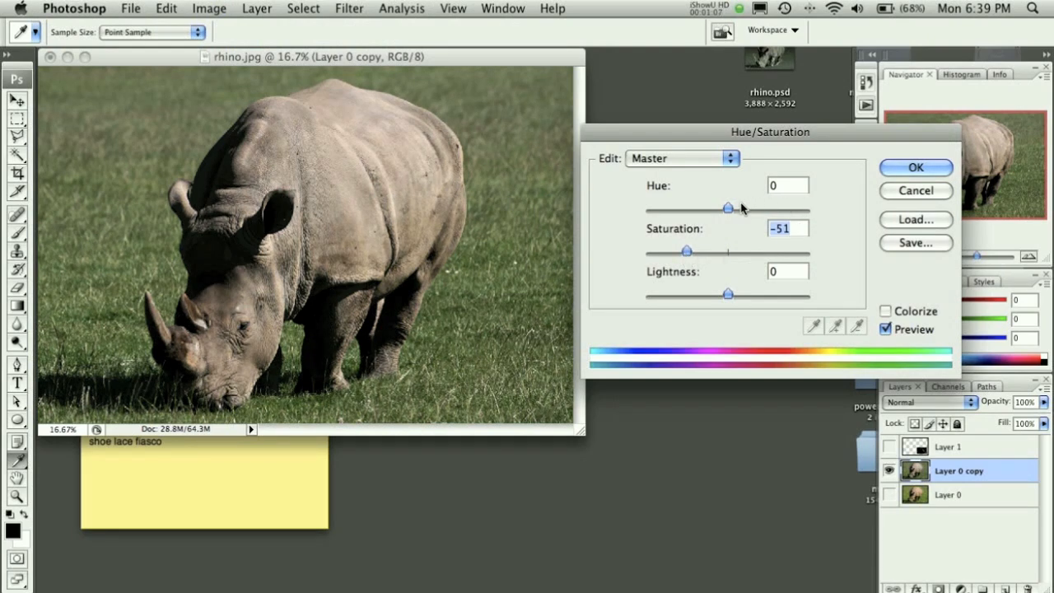
{"action": "left_click_drag", "start_coordinate": [726, 208], "coordinate": [743, 207]}
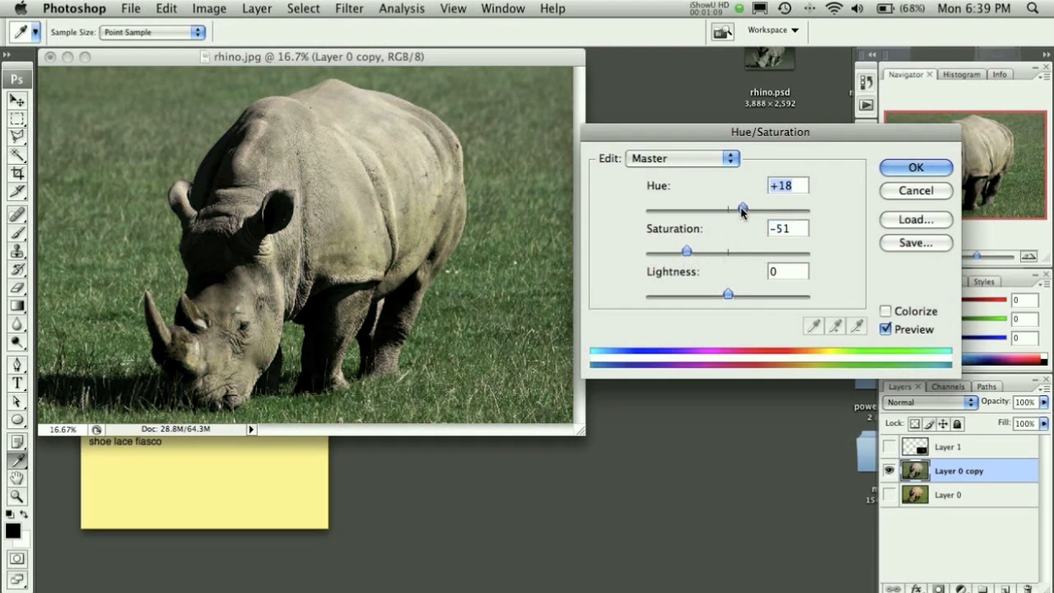
{"action": "left_click_drag", "start_coordinate": [745, 208], "coordinate": [756, 208]}
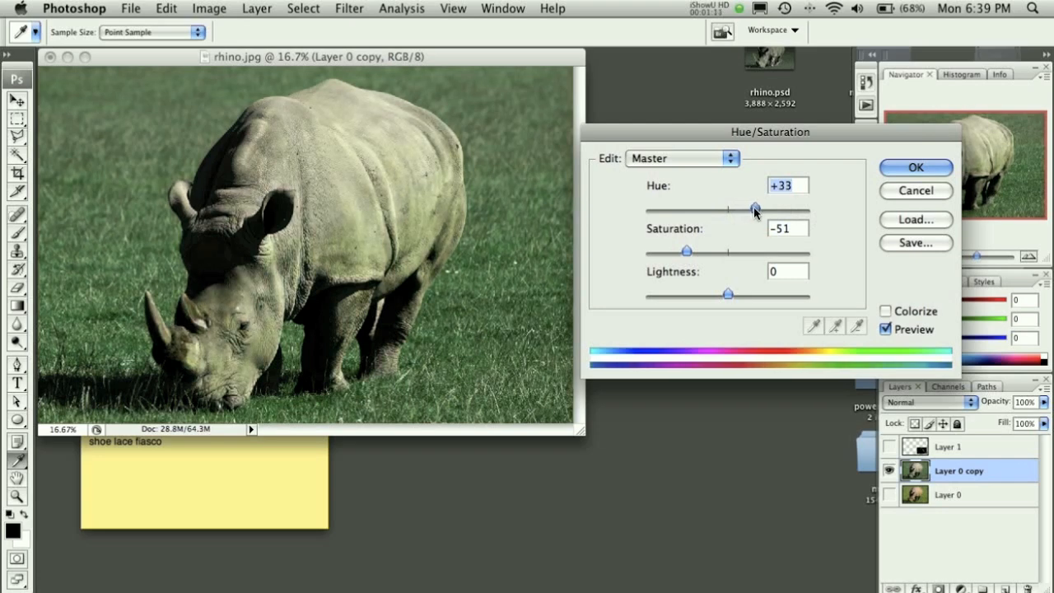
{"action": "left_click_drag", "start_coordinate": [754, 208], "coordinate": [768, 208]}
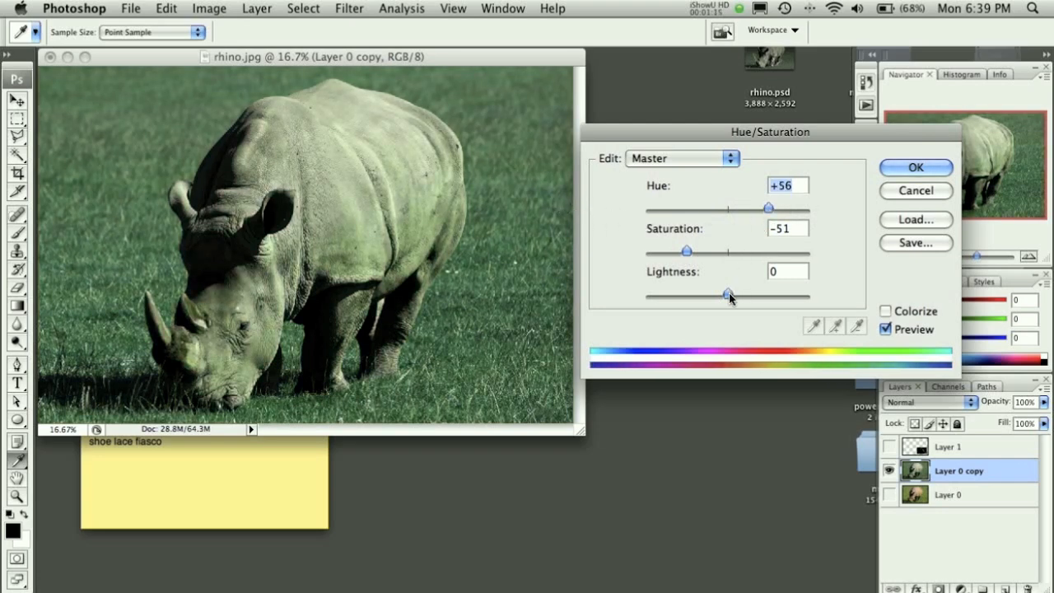
{"action": "left_click_drag", "start_coordinate": [728, 293], "coordinate": [714, 293]}
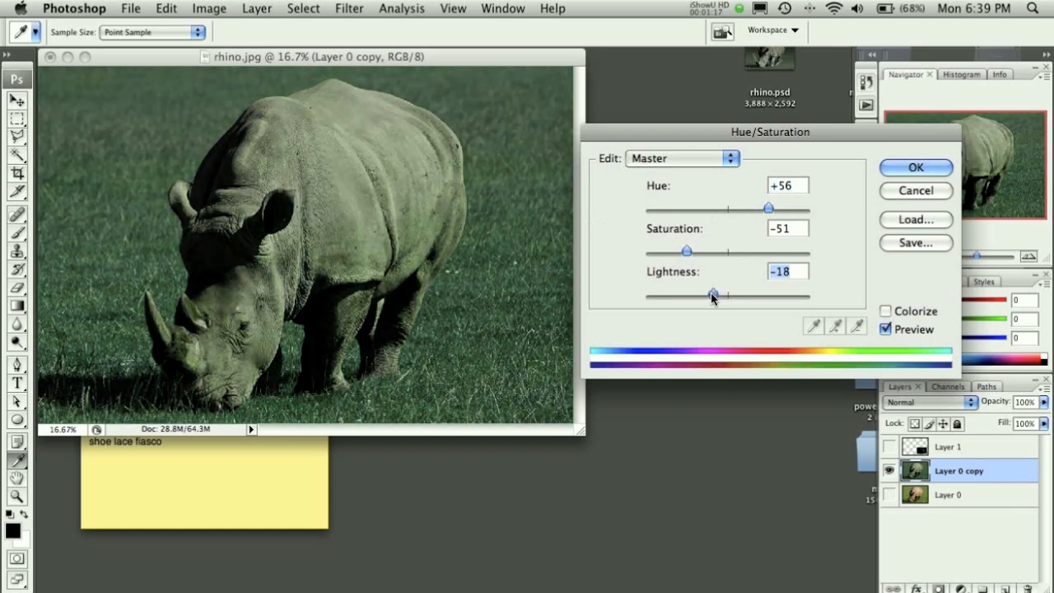
{"action": "left_click", "coordinate": [916, 168]}
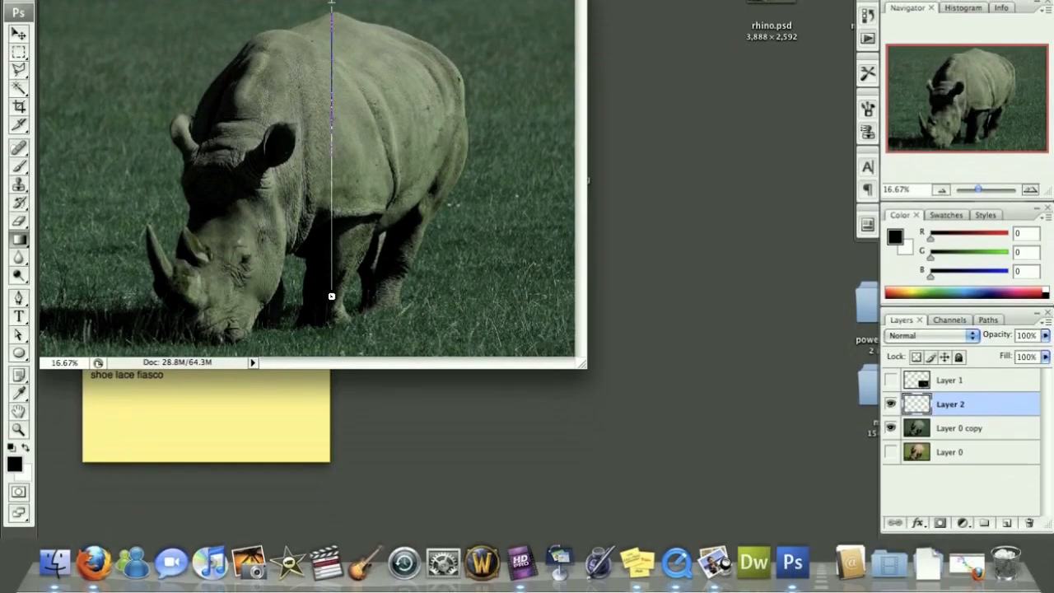
Fill Layer 2 with a vertical black-to-white gradient and blend it in Overlay mode.
{"action": "left_click", "coordinate": [931, 336]}
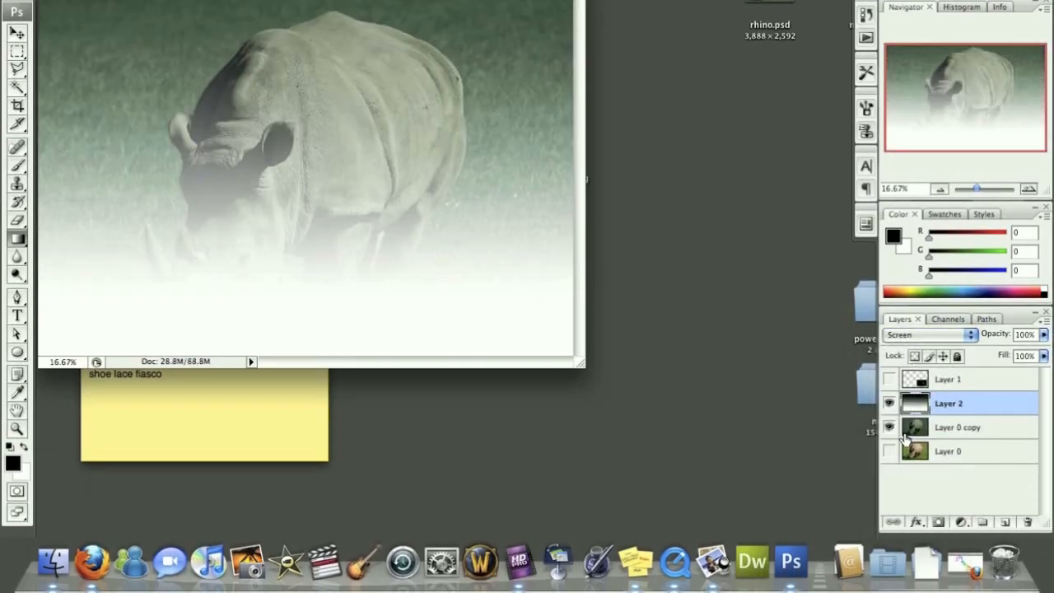
{"action": "left_click", "coordinate": [929, 334]}
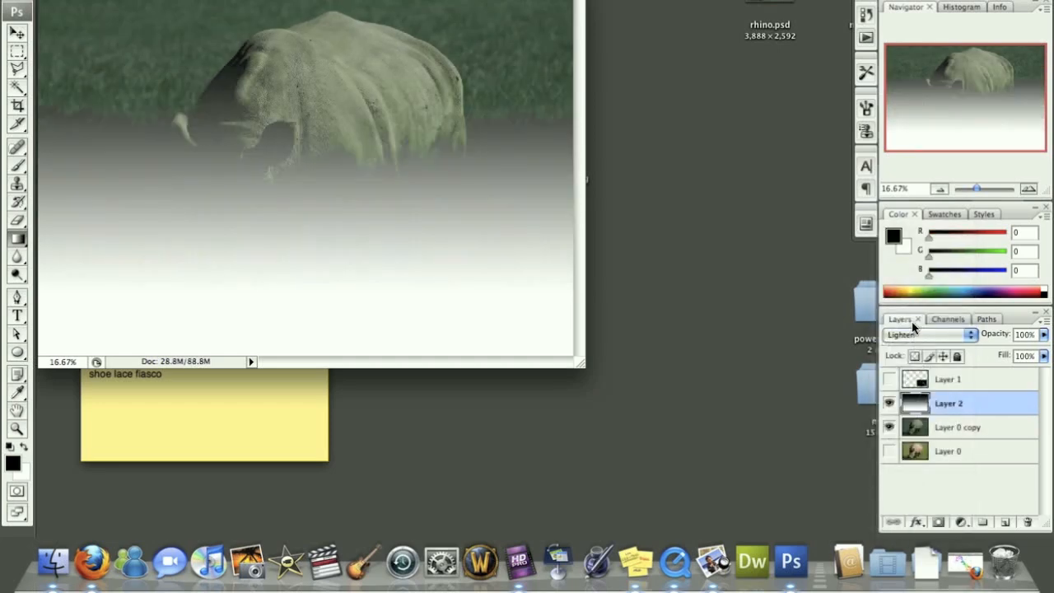
{"action": "left_click", "coordinate": [929, 333]}
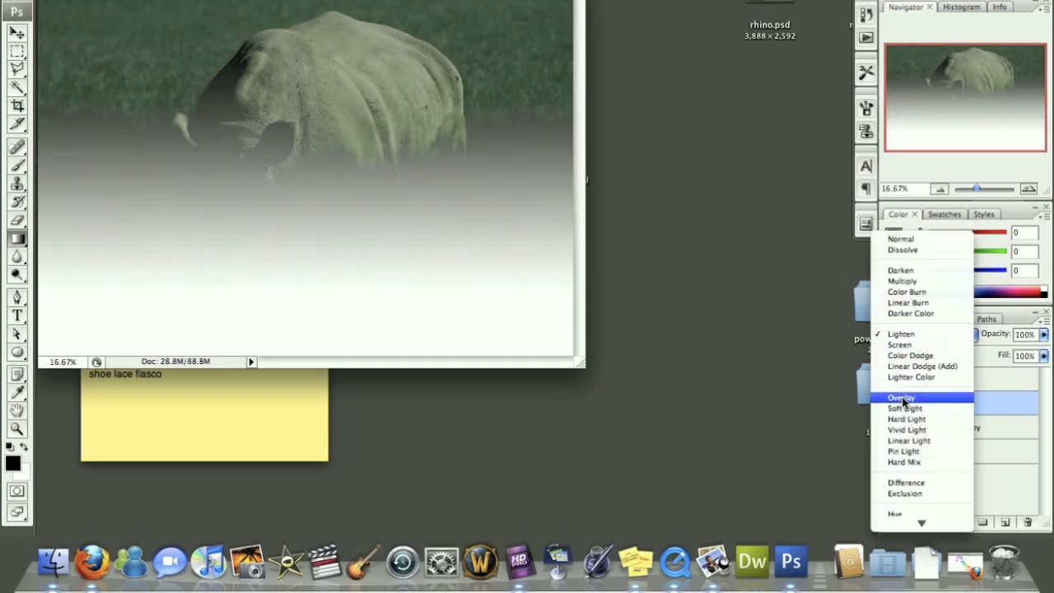
{"action": "left_click", "coordinate": [901, 397]}
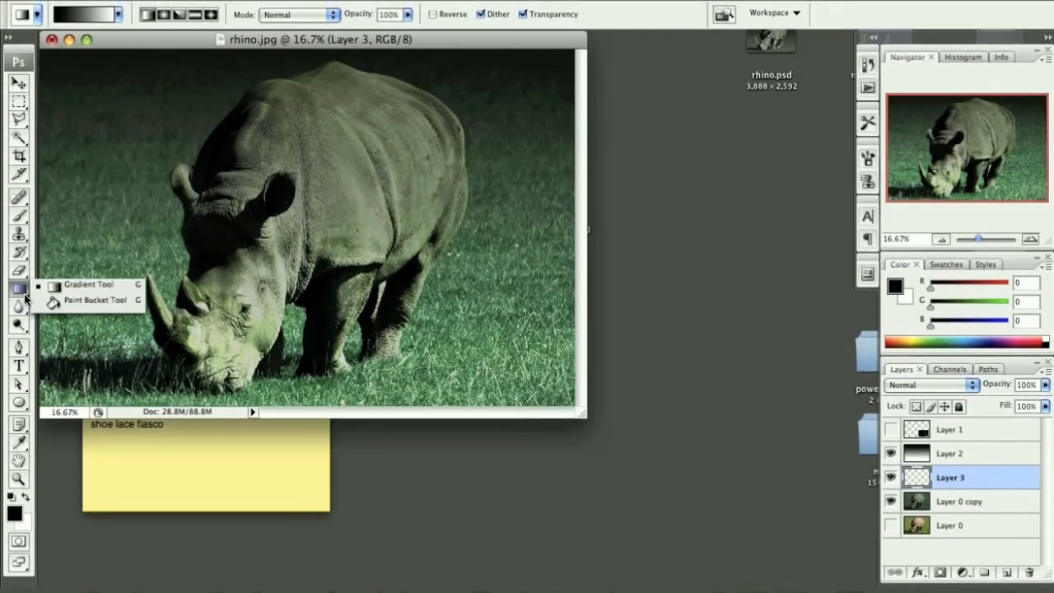
Fill Layer 3 with black and add 85% Gaussian monochromatic noise.
{"action": "left_click", "coordinate": [93, 300]}
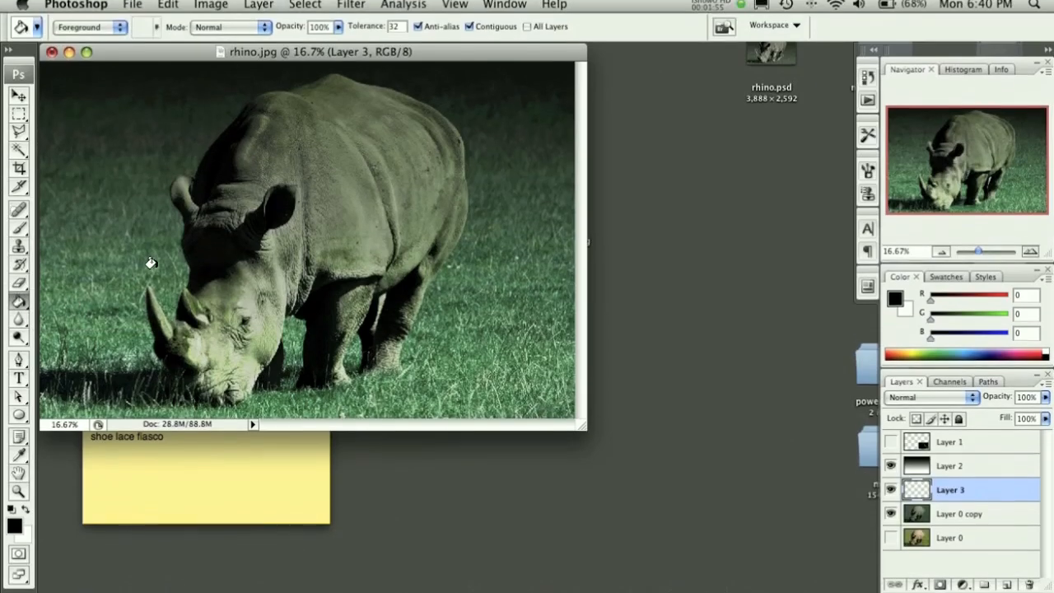
{"action": "left_click", "coordinate": [351, 7]}
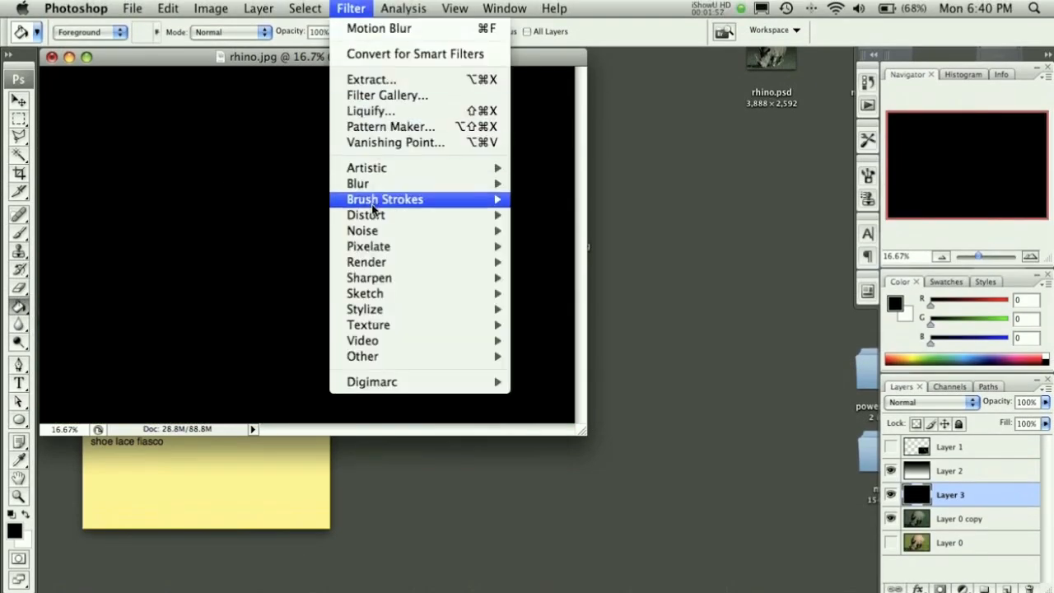
{"action": "mouse_move", "coordinate": [362, 230]}
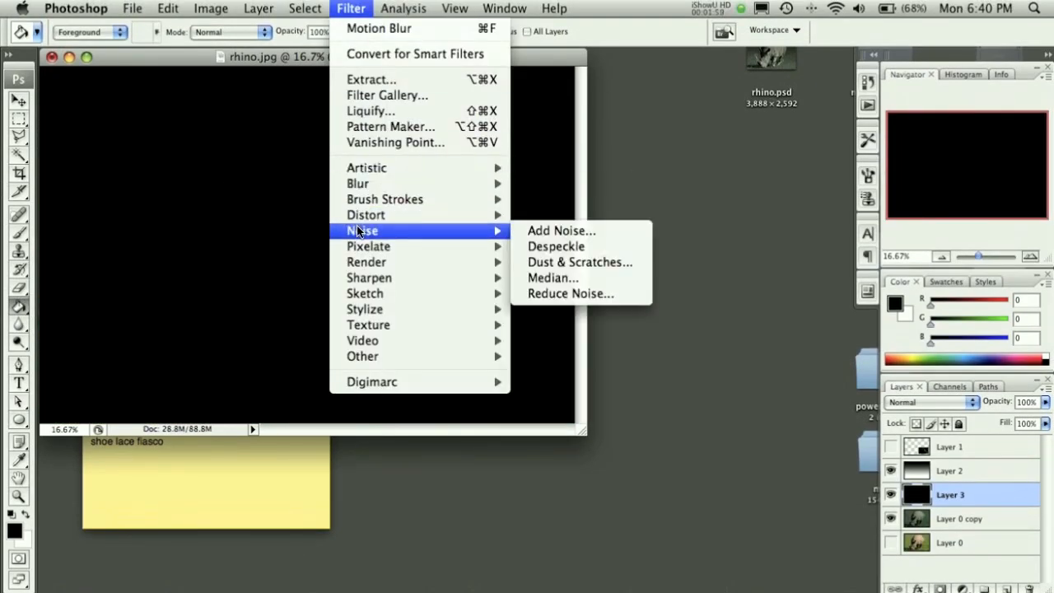
{"action": "left_click", "coordinate": [560, 231]}
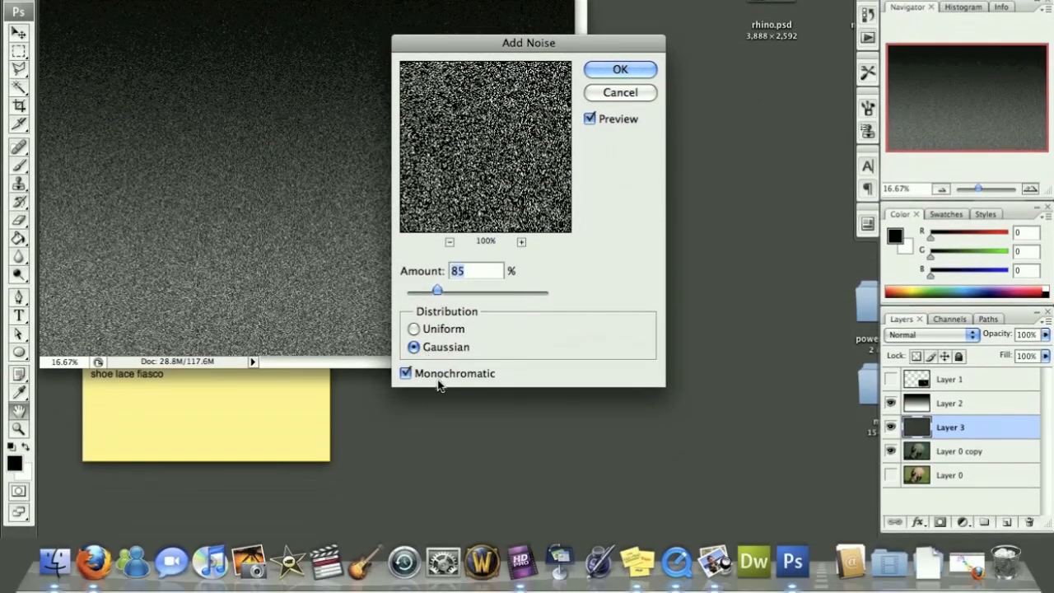
{"action": "left_click", "coordinate": [620, 69]}
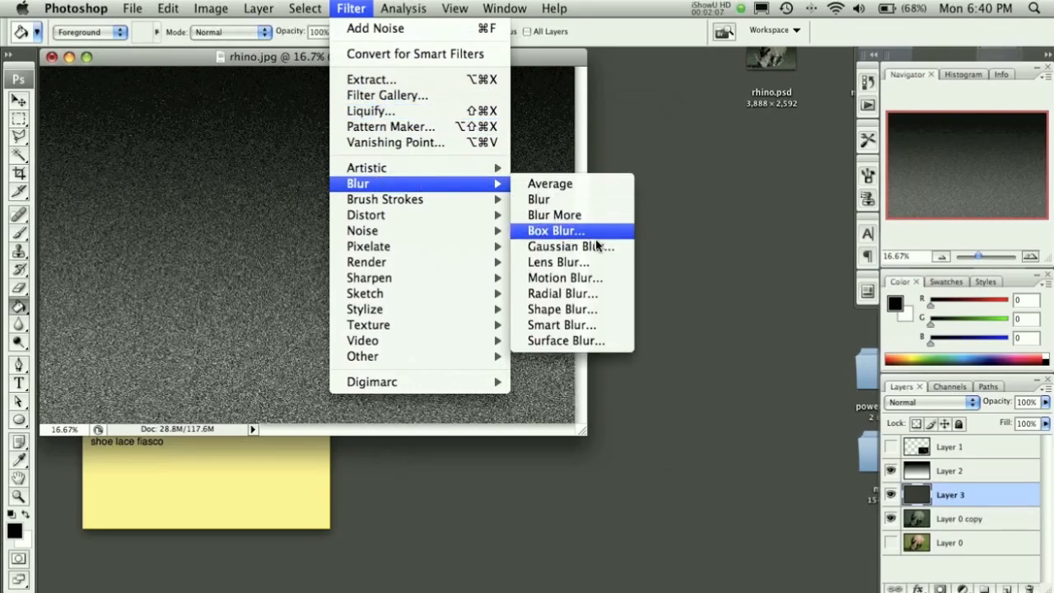
Motion-blur the noise into diagonal streaks at angle 35, distance 80.
{"action": "left_click", "coordinate": [565, 277]}
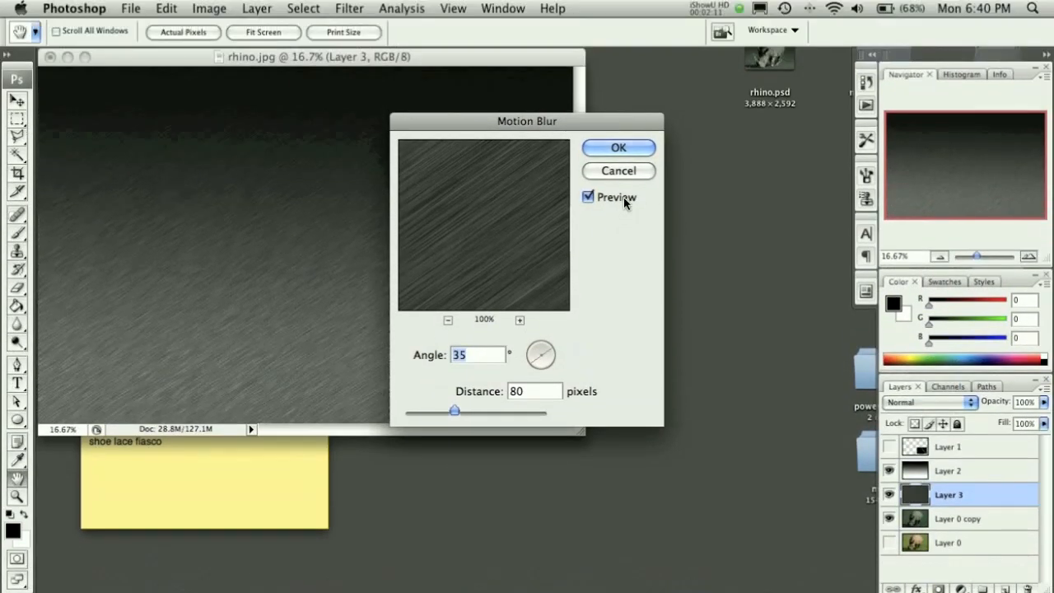
{"action": "left_click", "coordinate": [619, 148]}
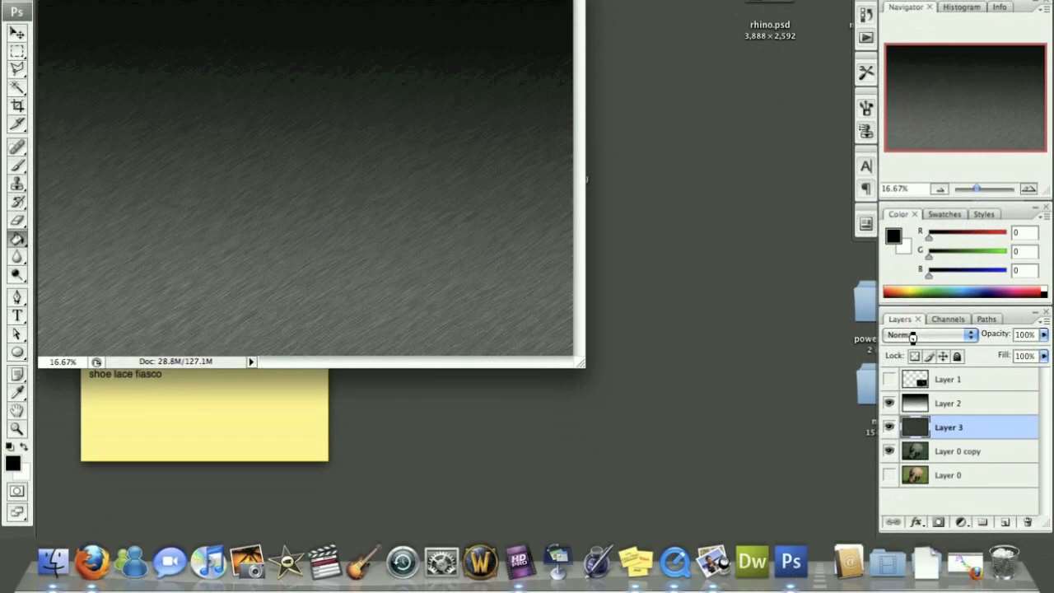
Set Layer 3's blend mode to Overlay after trying Lighten.
{"action": "left_click", "coordinate": [931, 334]}
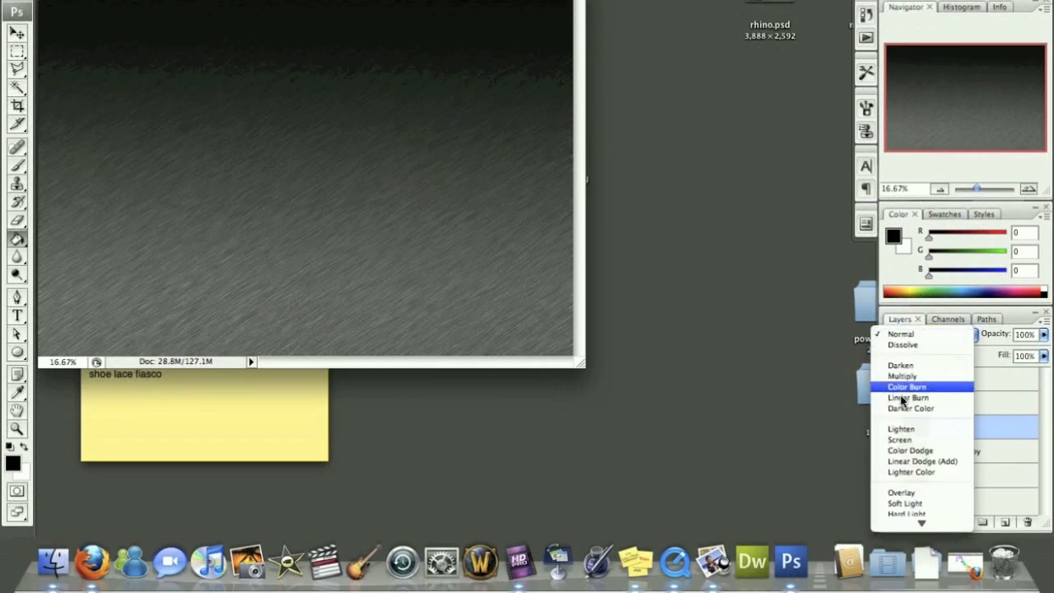
{"action": "left_click", "coordinate": [901, 429]}
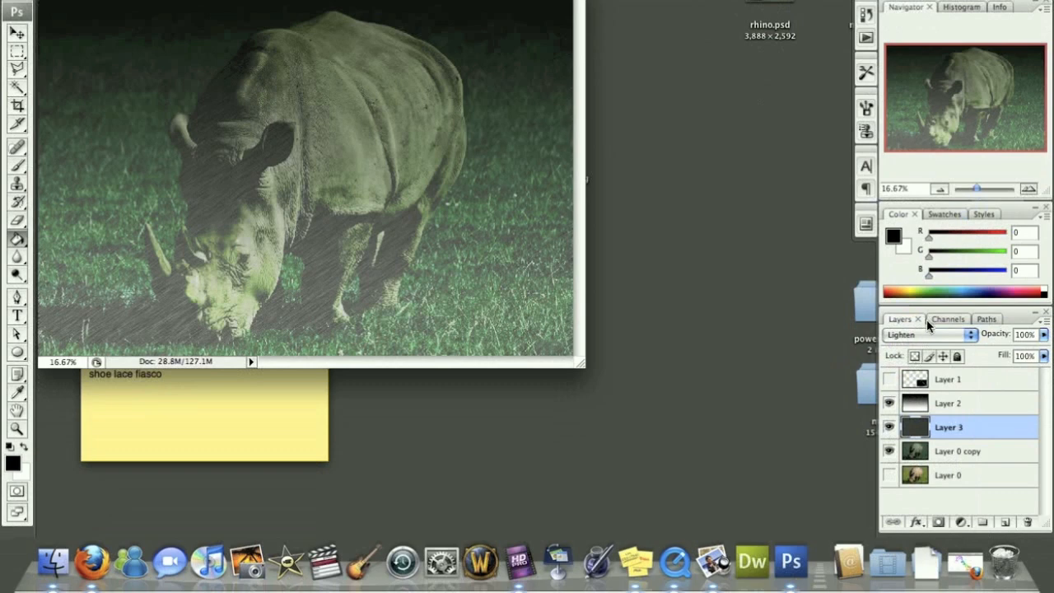
{"action": "left_click", "coordinate": [930, 335]}
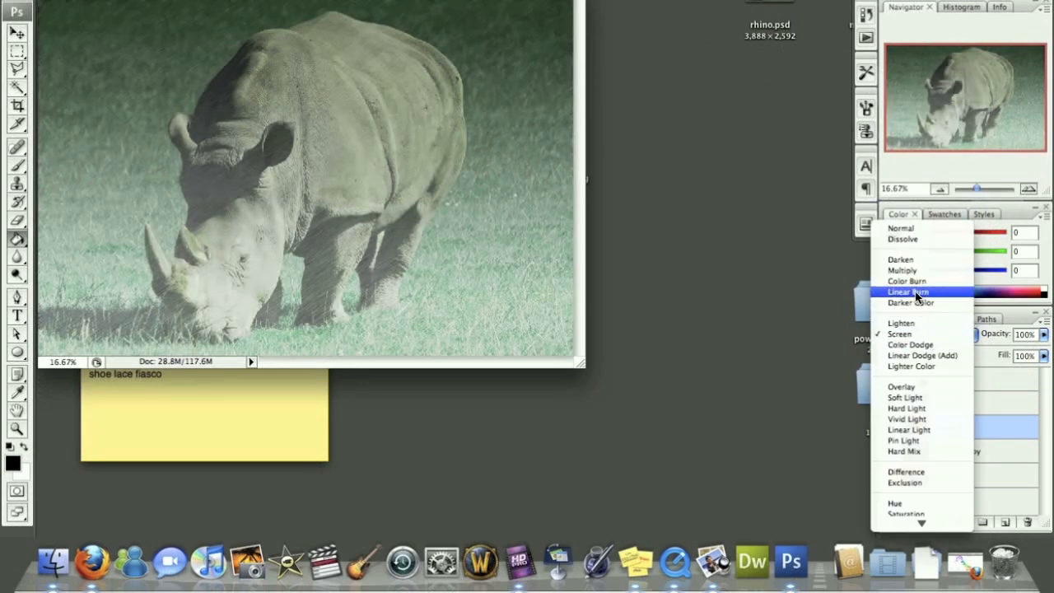
{"action": "left_click", "coordinate": [901, 385]}
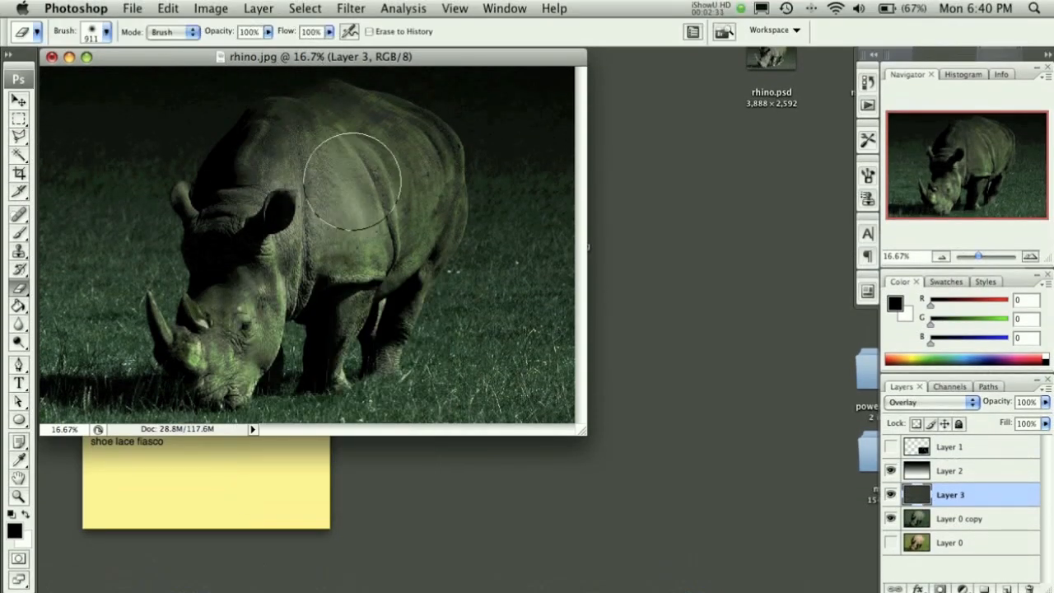
Erase the streak texture over the rhino's body with a large soft eraser.
{"action": "left_click_drag", "start_coordinate": [355, 178], "coordinate": [255, 165]}
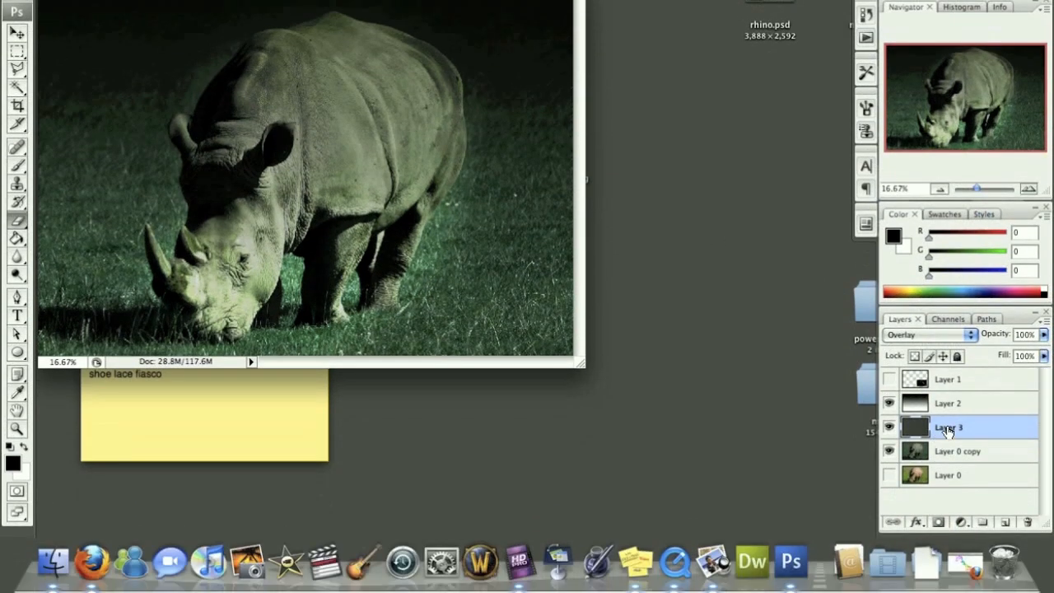
{"action": "mouse_move", "coordinate": [985, 477]}
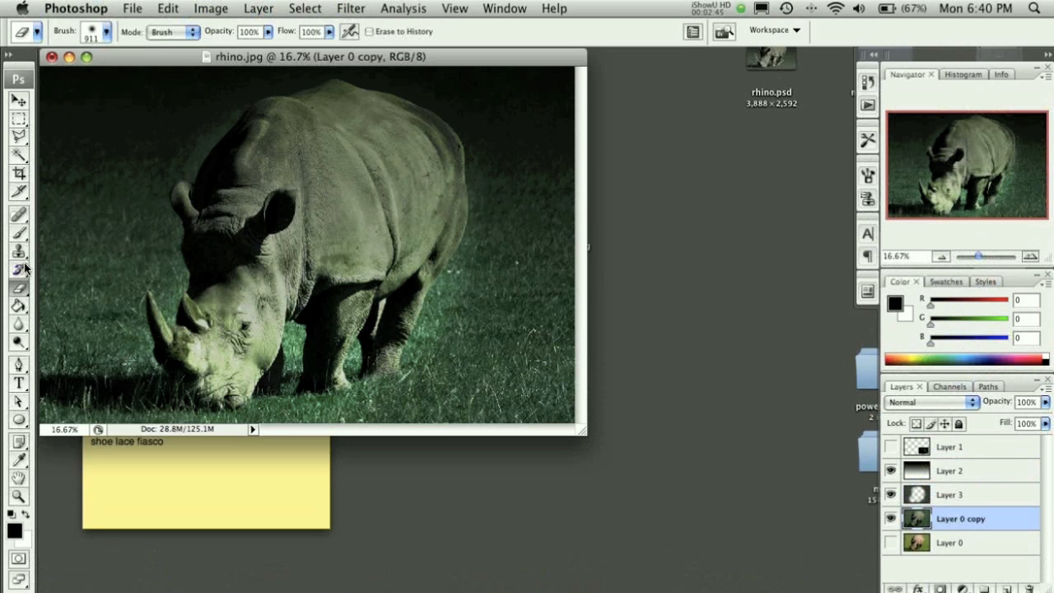
{"action": "mouse_move", "coordinate": [36, 247]}
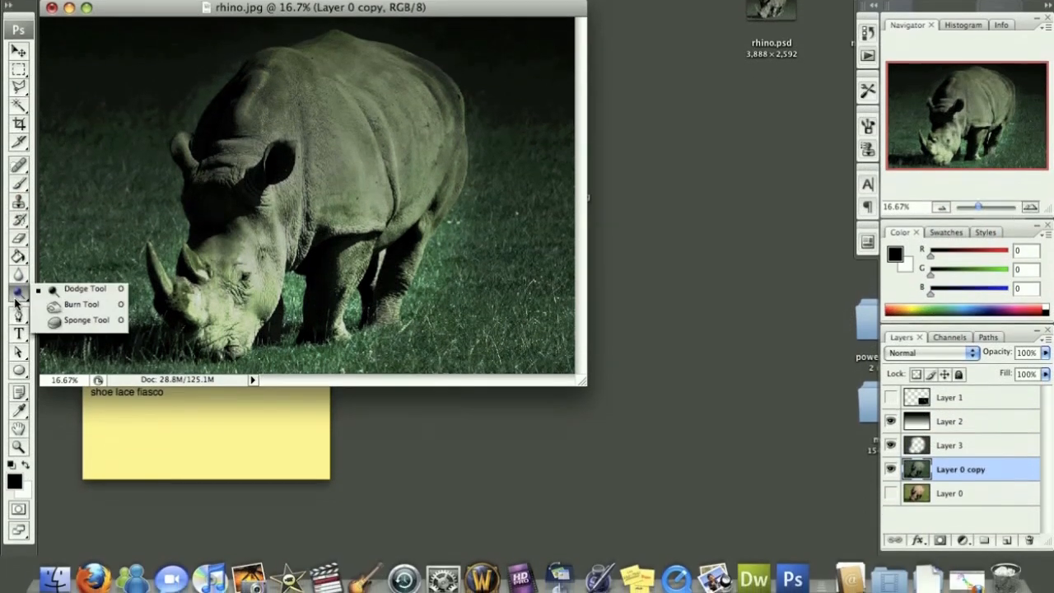
Lighten the rhino's head and horn on Layer 0 copy with the Dodge tool.
{"action": "left_click", "coordinate": [84, 288]}
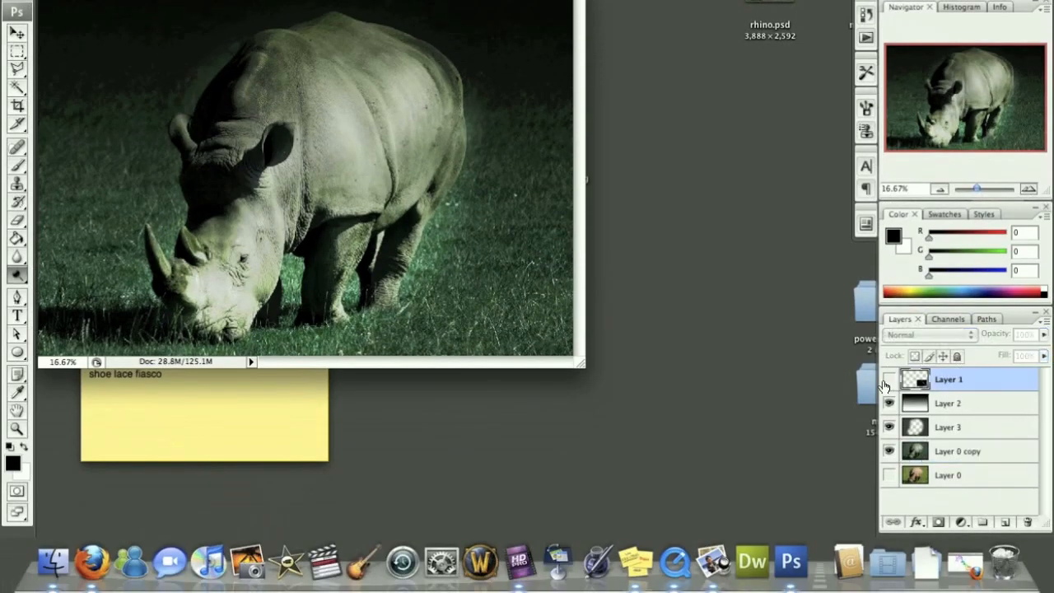
Show Layer 1, blend the splash in Screen mode and start repositioning it.
{"action": "left_click", "coordinate": [889, 378]}
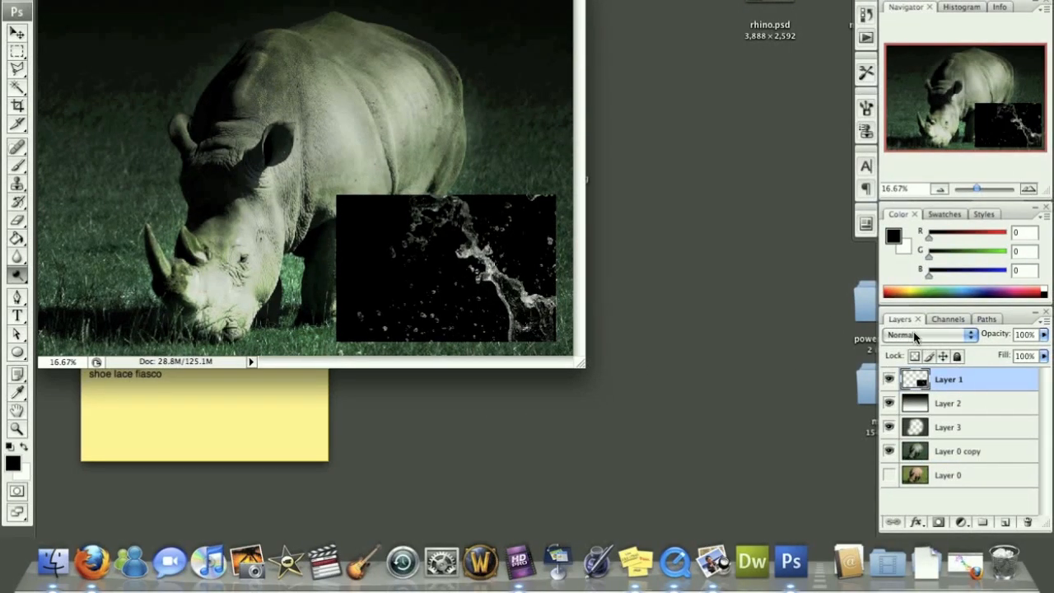
{"action": "left_click", "coordinate": [929, 334]}
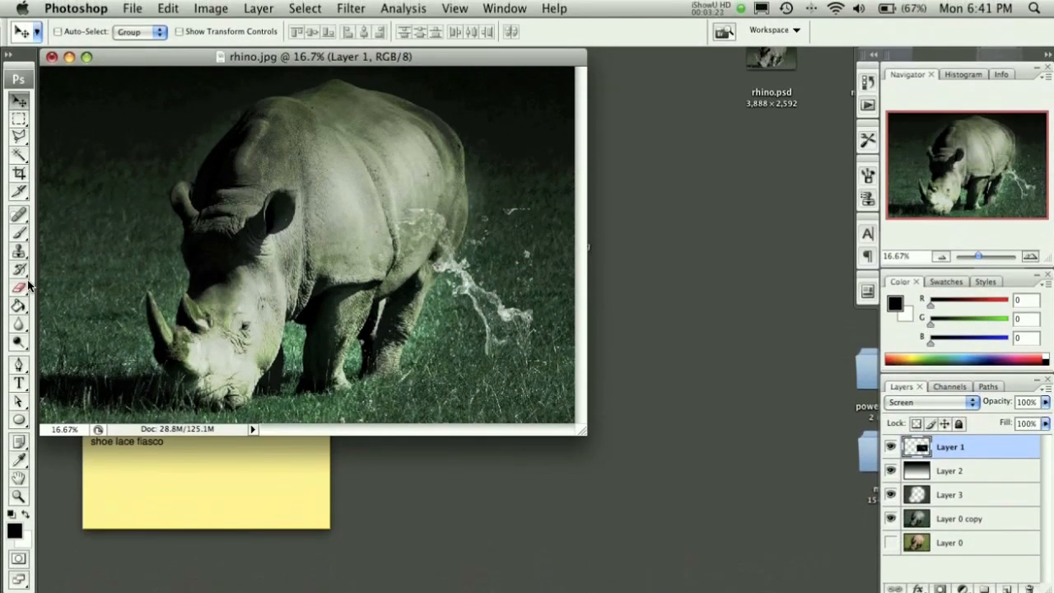
{"action": "left_click", "coordinate": [18, 286]}
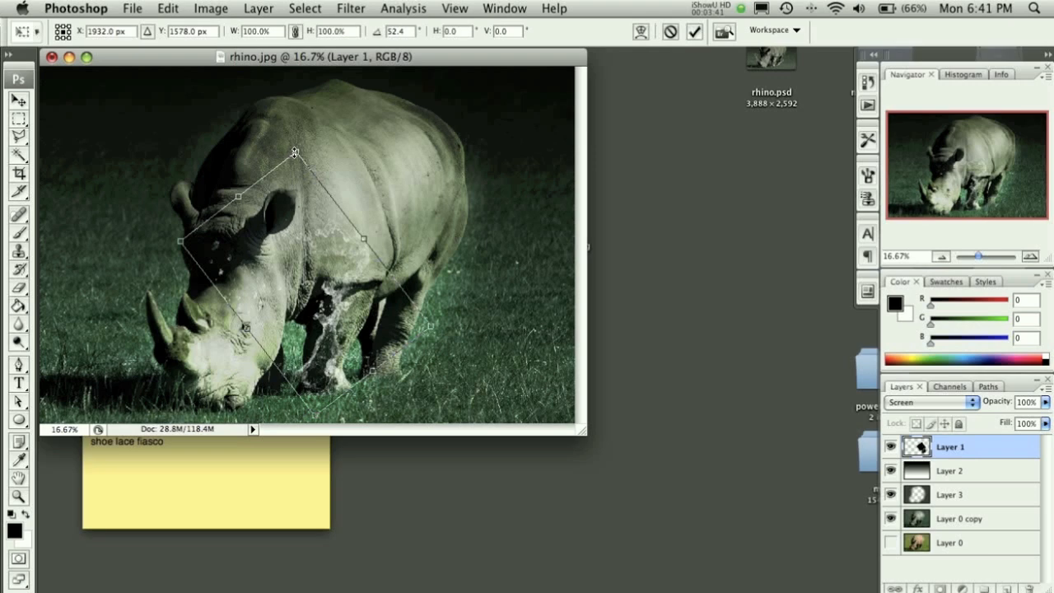
Scale the transformed splash so it wraps around the rhino's front legs.
{"action": "right_click", "coordinate": [293, 152]}
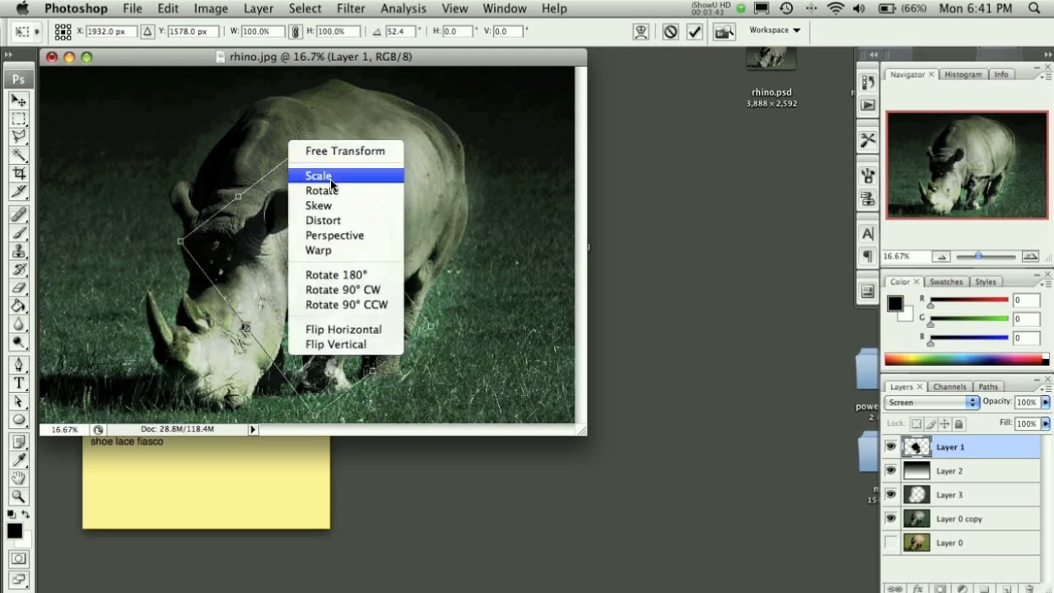
{"action": "left_click", "coordinate": [320, 174]}
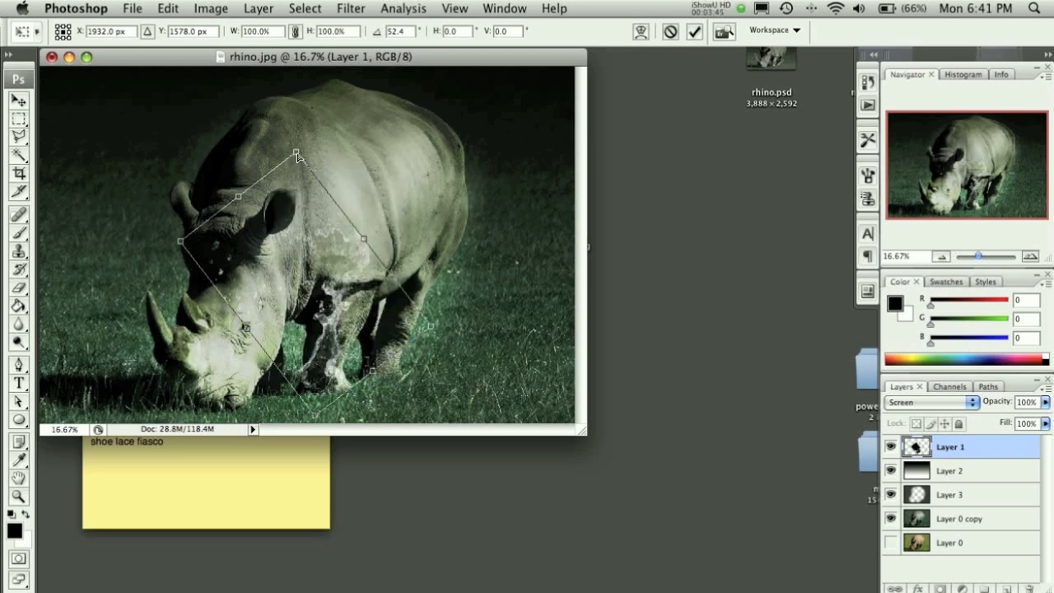
{"action": "left_click_drag", "start_coordinate": [298, 155], "coordinate": [303, 149]}
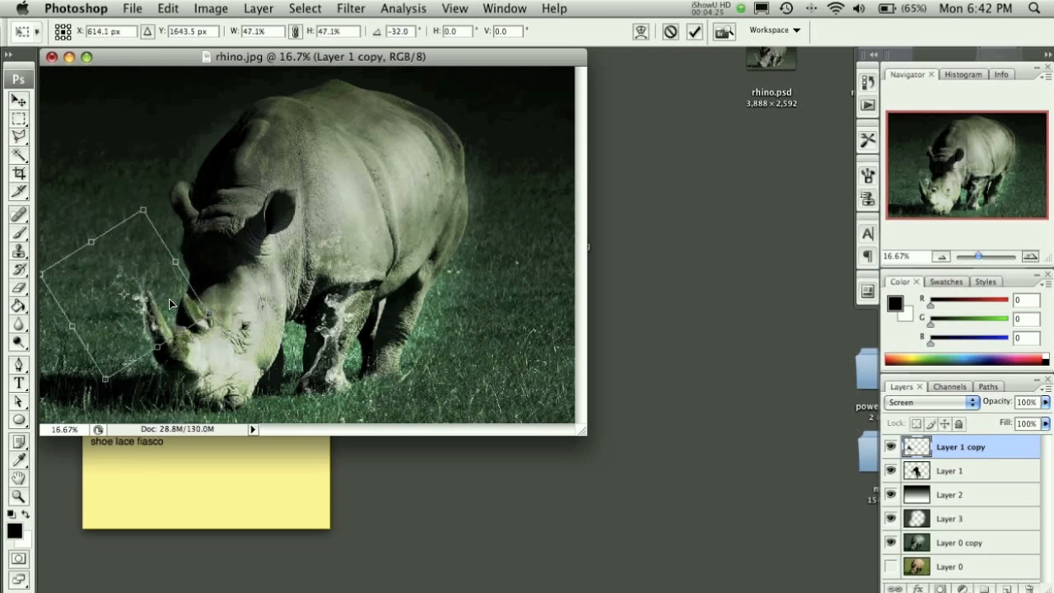
Move the copied splash onto the rhino's snout and commit the transform.
{"action": "left_click_drag", "start_coordinate": [168, 305], "coordinate": [218, 184]}
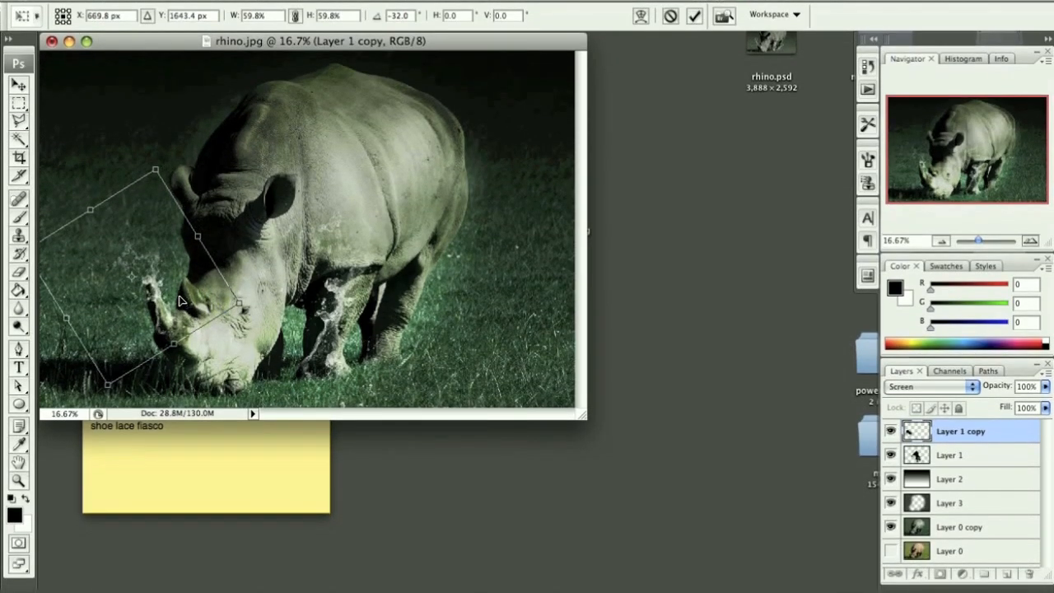
{"action": "right_click", "coordinate": [181, 300]}
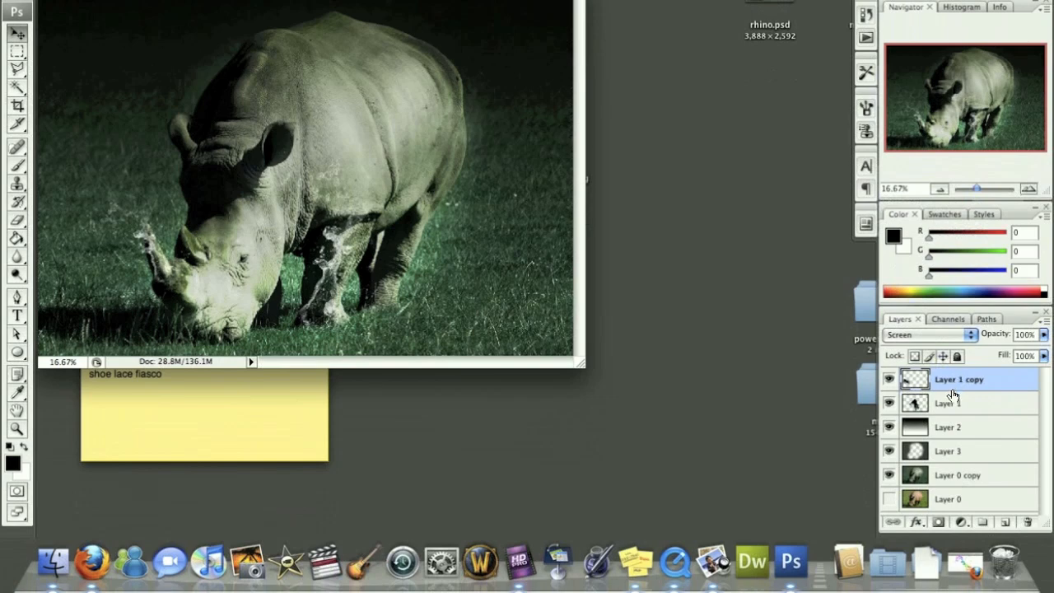
Duplicate the splash again and place the third copy over the hind legs.
{"action": "left_click", "coordinate": [949, 402]}
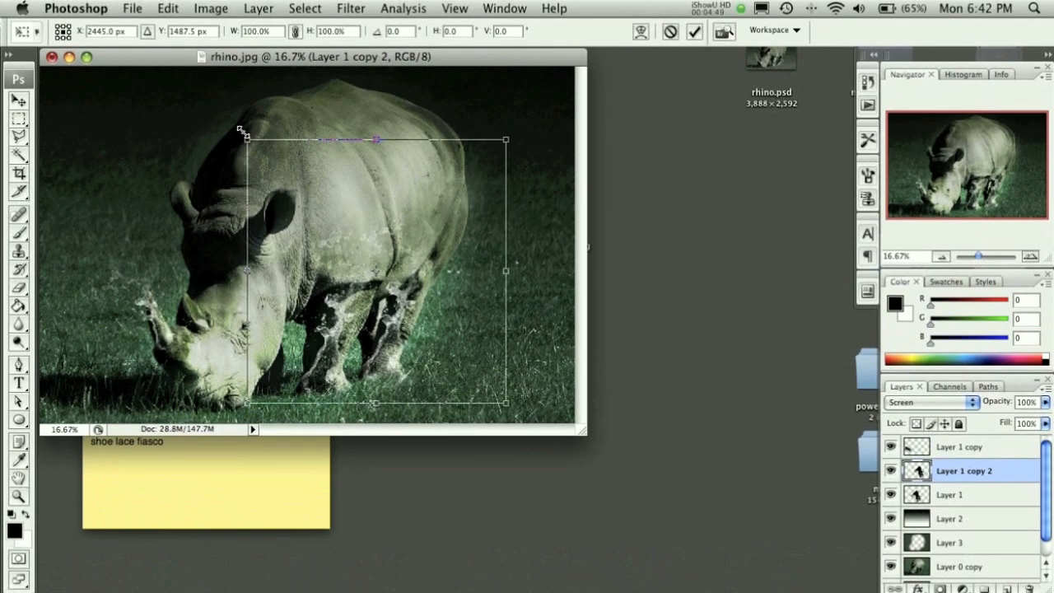
{"action": "left_click_drag", "start_coordinate": [507, 404], "coordinate": [476, 376]}
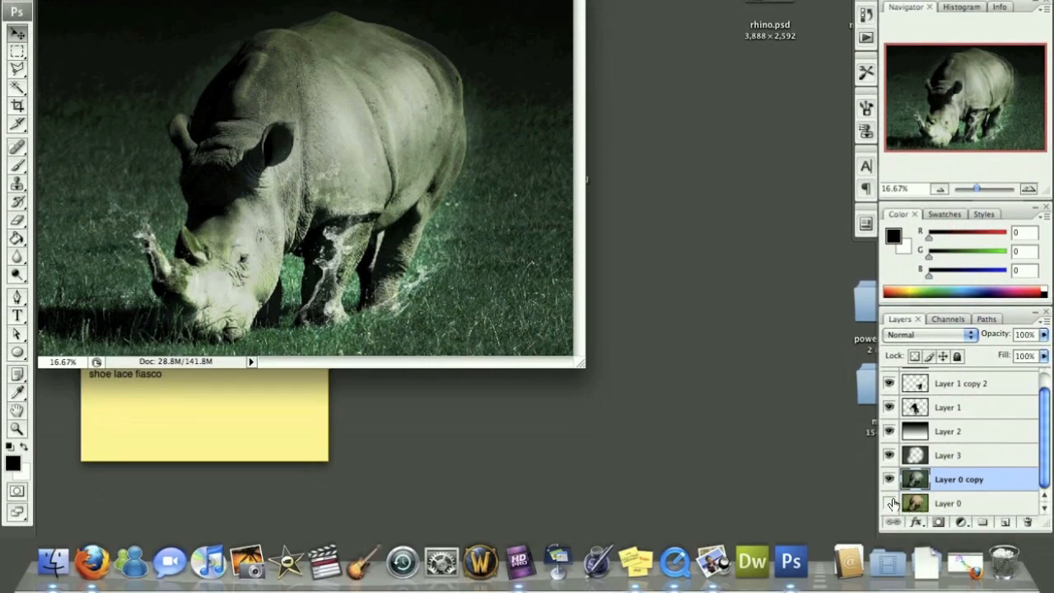
Try Overlay and lightening blends on the photo copy, settling on Multiply to darken it.
{"action": "left_click", "coordinate": [929, 334]}
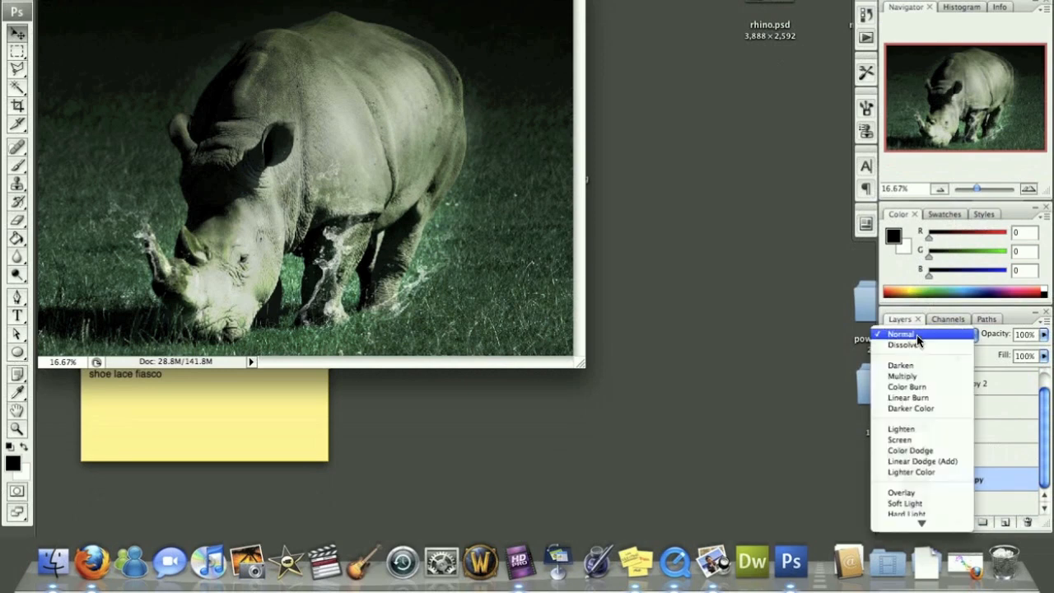
{"action": "left_click", "coordinate": [901, 491]}
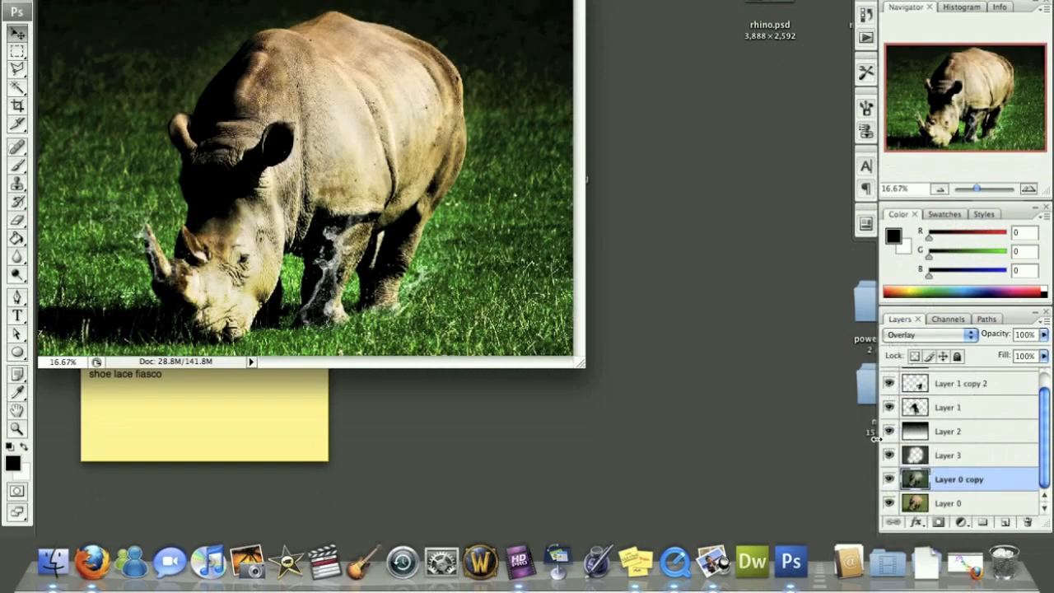
{"action": "left_click", "coordinate": [931, 332]}
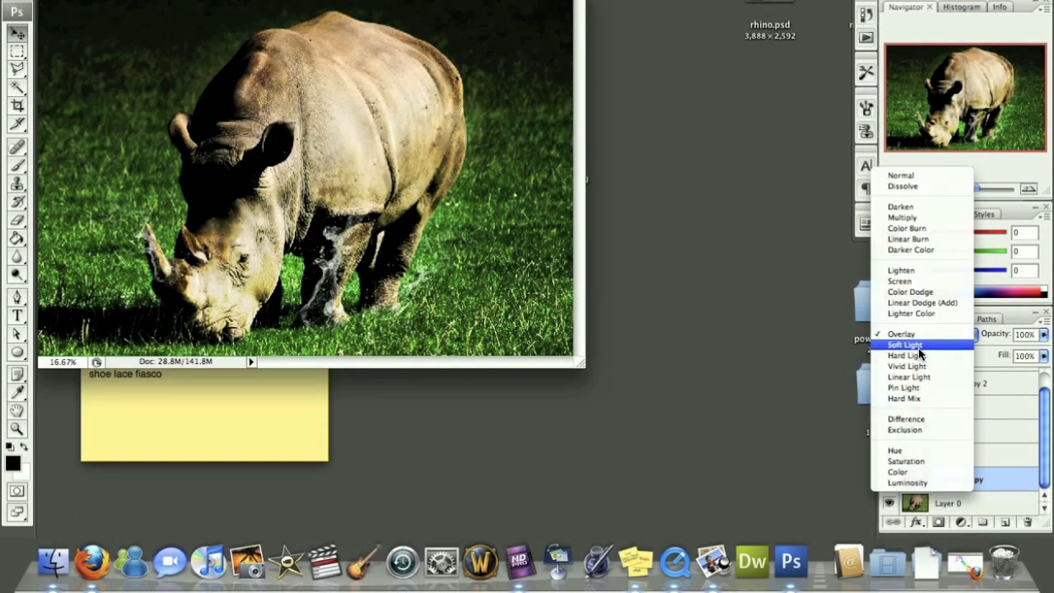
{"action": "left_click", "coordinate": [900, 280]}
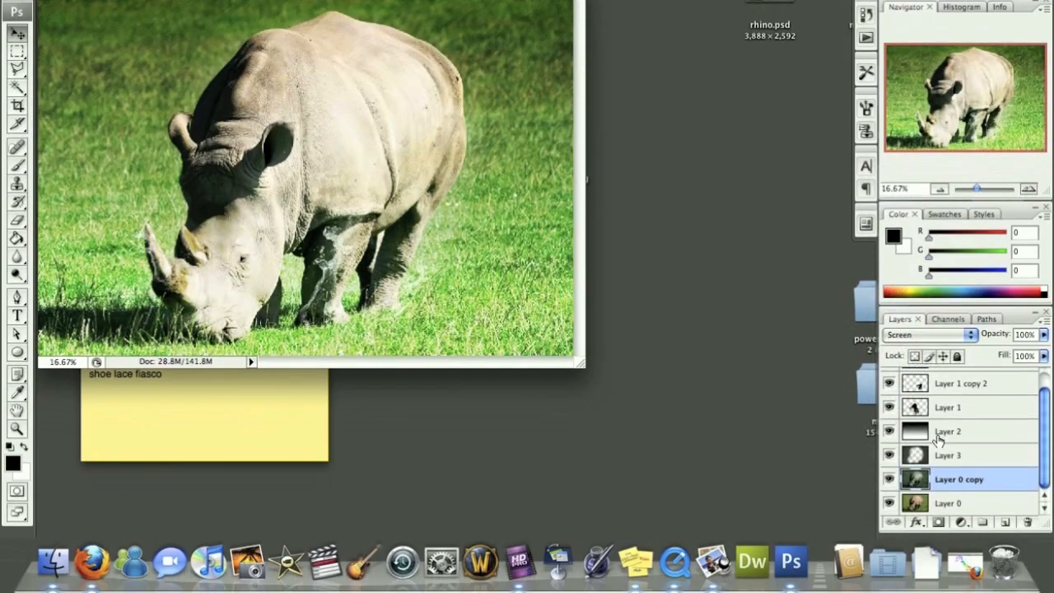
{"action": "left_click", "coordinate": [926, 334]}
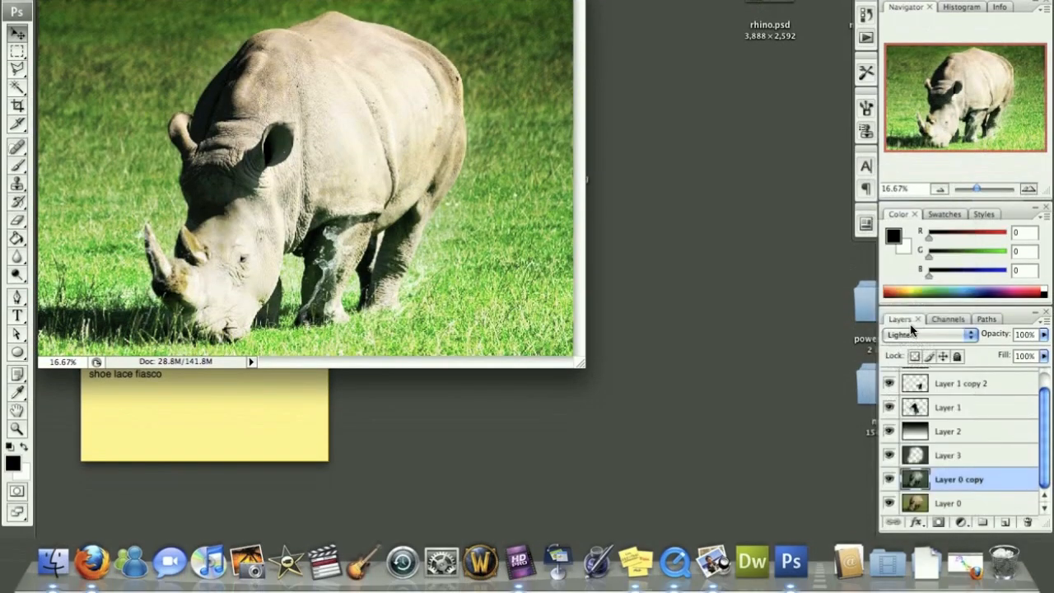
{"action": "left_click", "coordinate": [926, 333]}
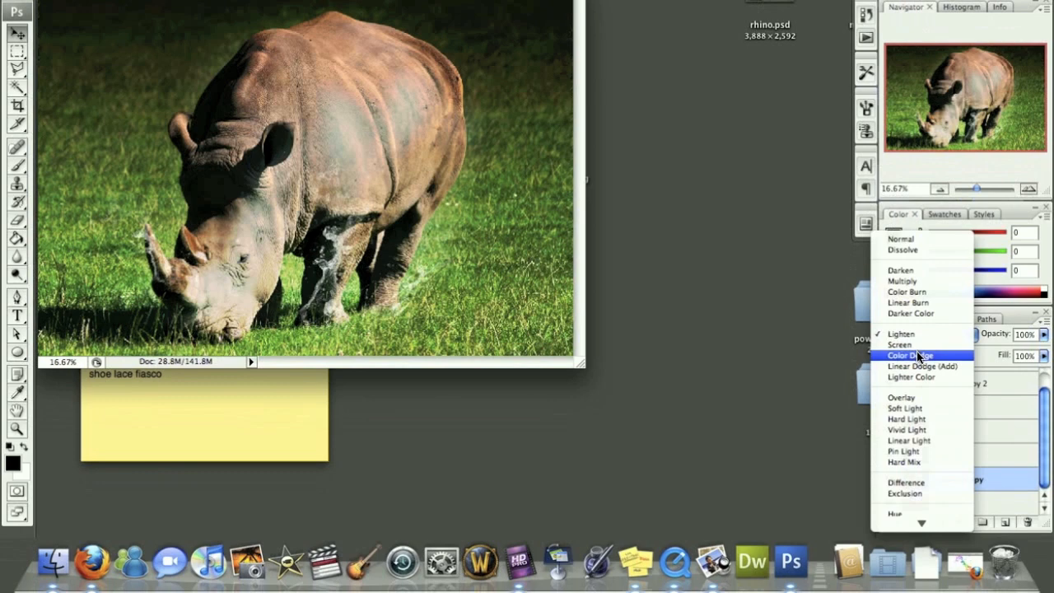
{"action": "left_click", "coordinate": [902, 280]}
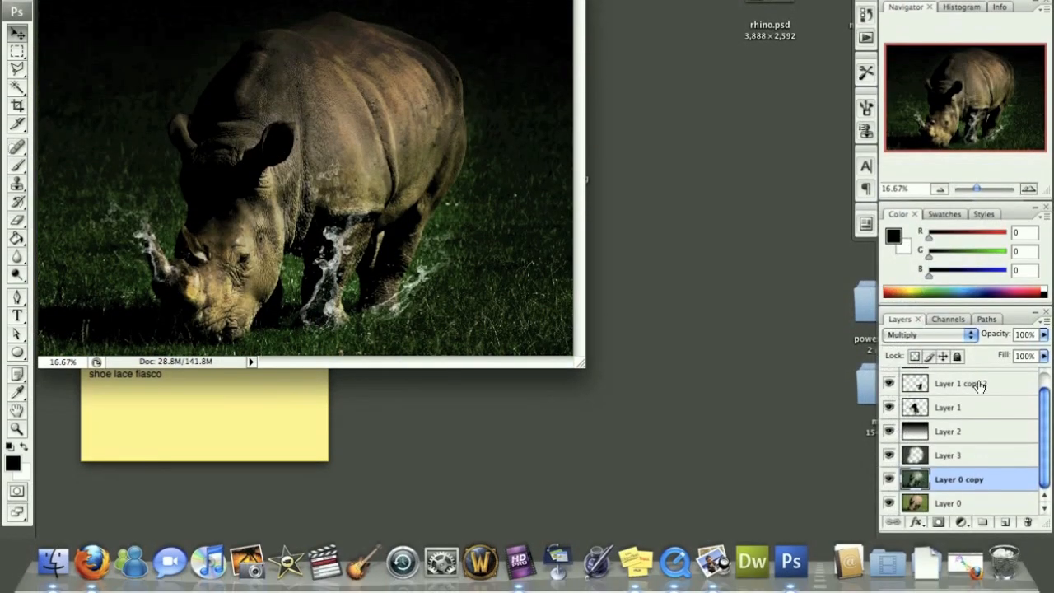
Duplicate the multiplied photo copy for a darker night look.
{"action": "left_click", "coordinate": [959, 504]}
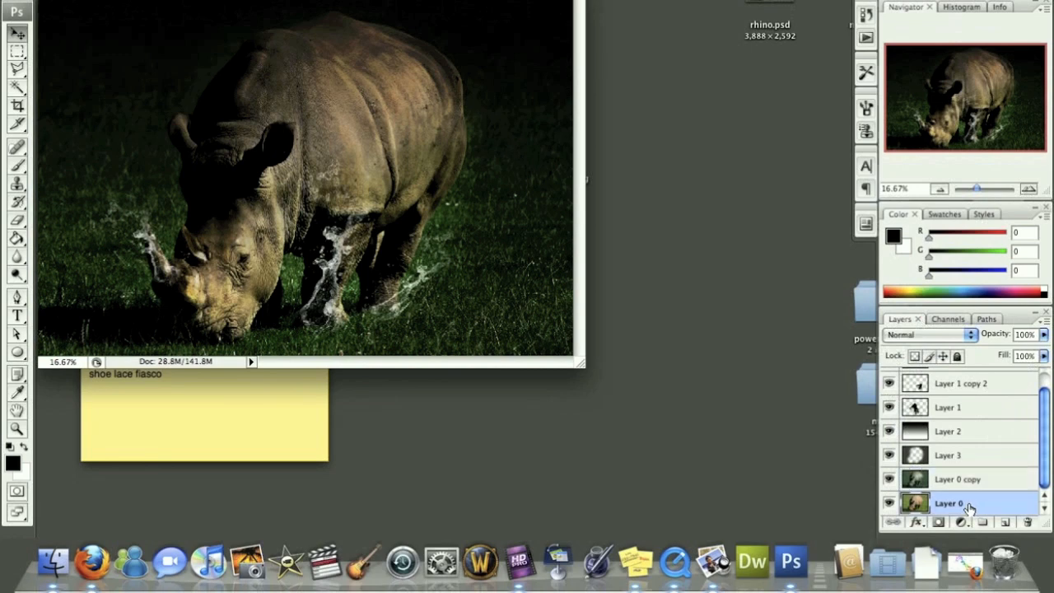
{"action": "left_click", "coordinate": [959, 479]}
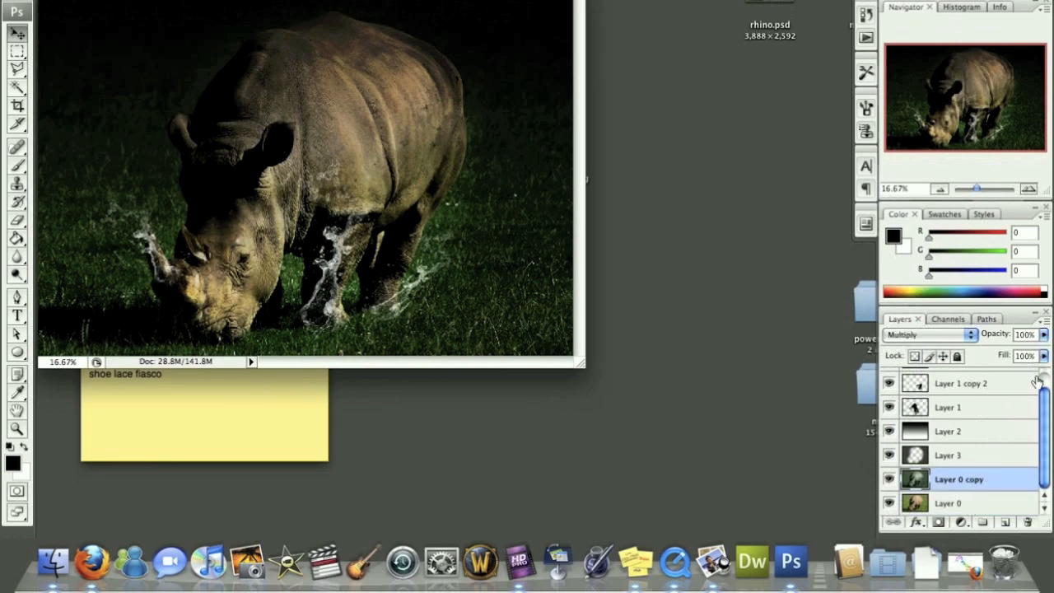
{"action": "left_click", "coordinate": [929, 334]}
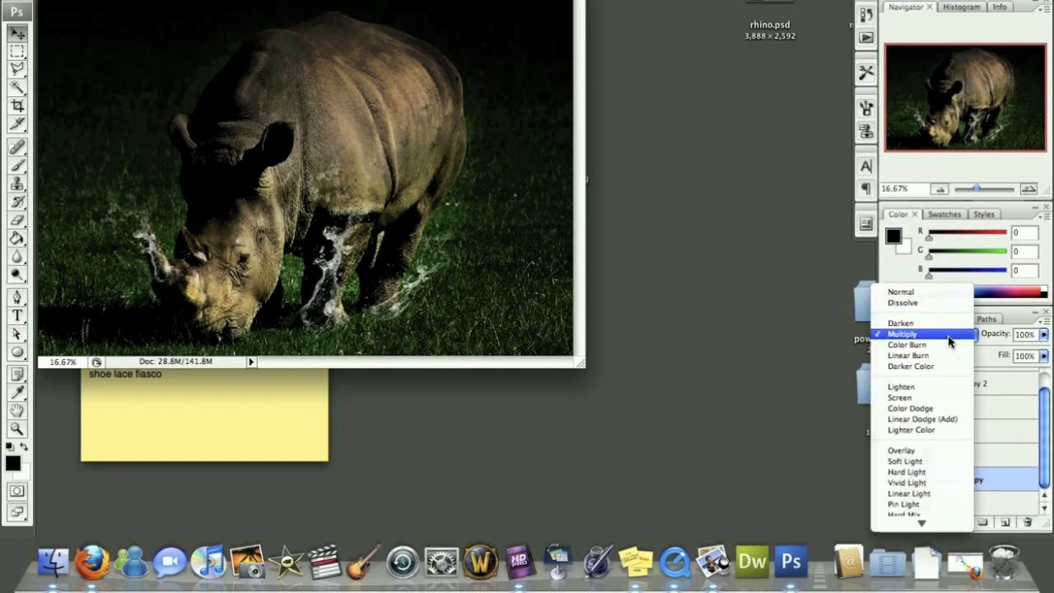
{"action": "left_click", "coordinate": [903, 333]}
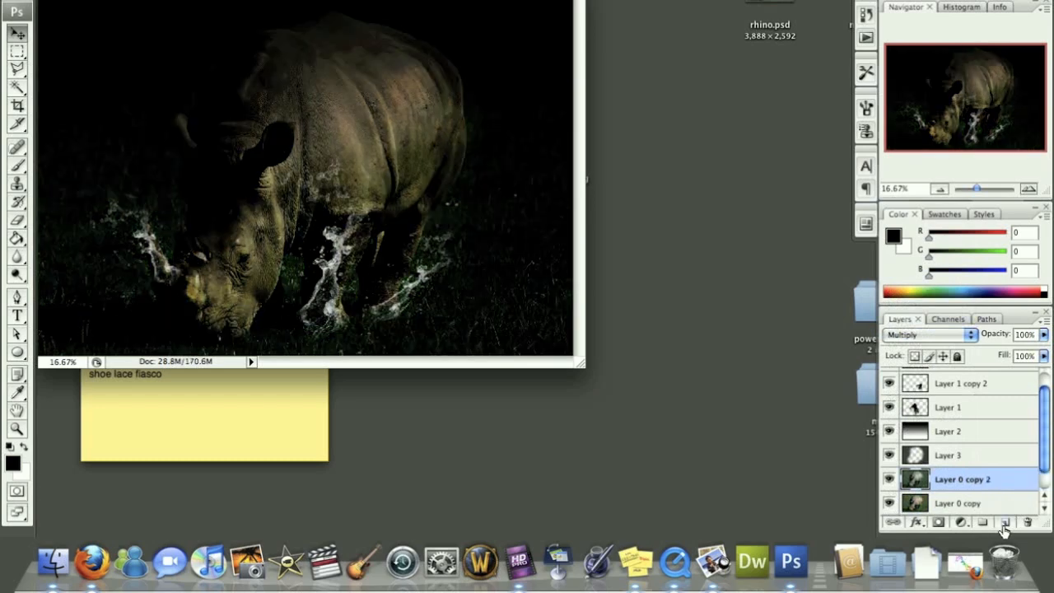
{"action": "left_click", "coordinate": [947, 432]}
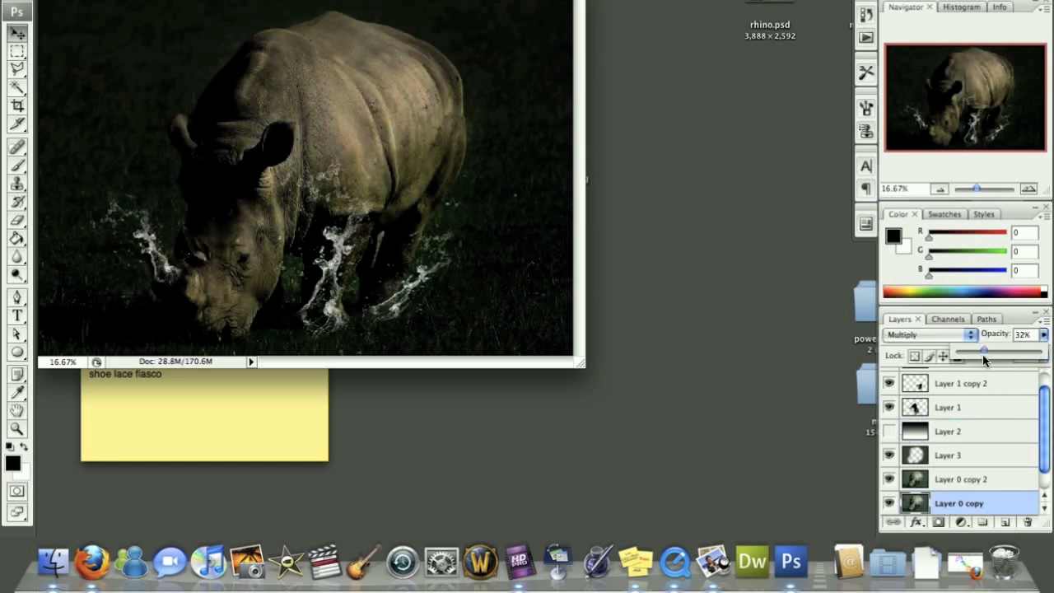
Lower the photo copies' opacity to about 32% and 72%.
{"action": "left_click_drag", "start_coordinate": [985, 353], "coordinate": [972, 353]}
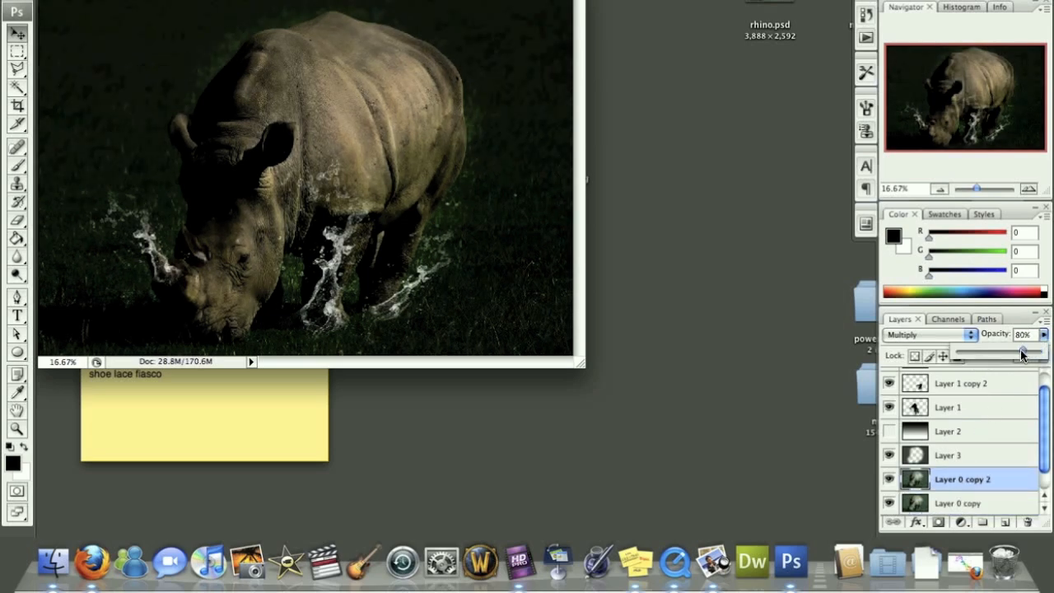
{"action": "left_click_drag", "start_coordinate": [1036, 352], "coordinate": [1018, 353]}
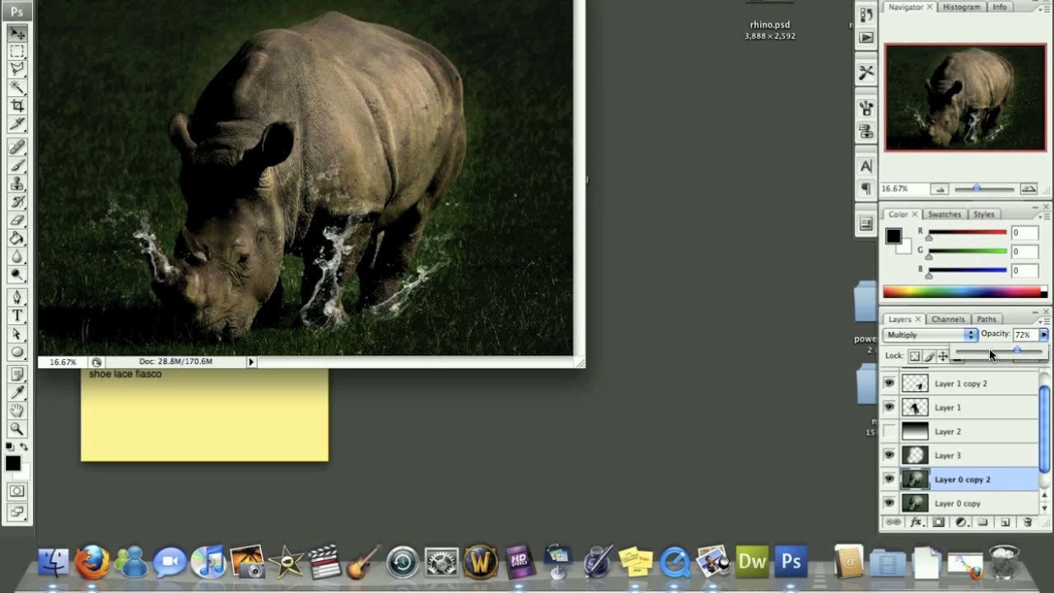
{"action": "left_click", "coordinate": [962, 382]}
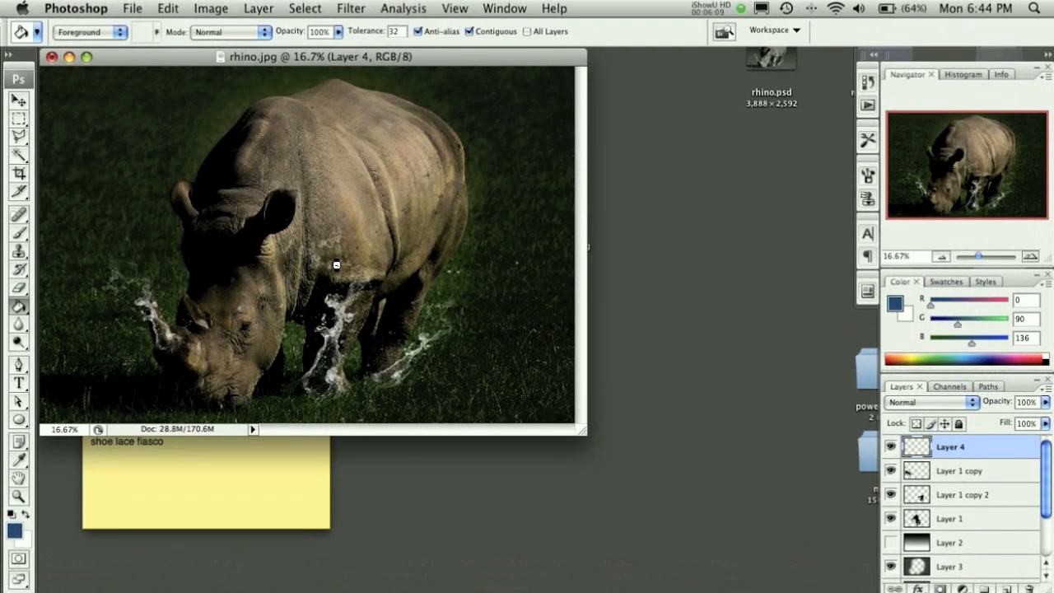
Fill Layer 4 with dark blue, blend it as Color and fade it to about 40%.
{"action": "left_click", "coordinate": [931, 402]}
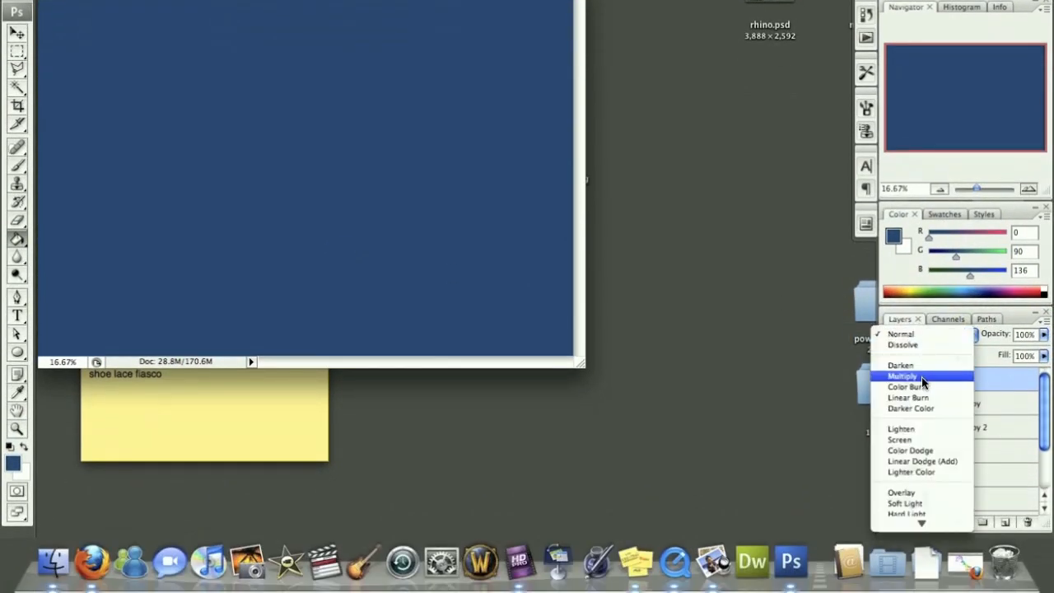
{"action": "mouse_move", "coordinate": [909, 451]}
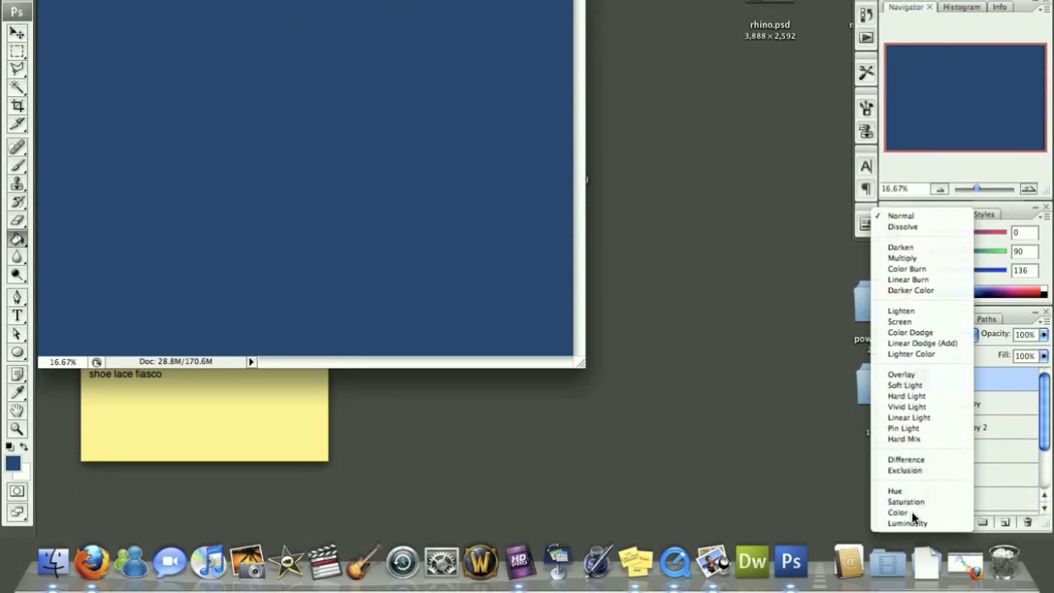
{"action": "left_click", "coordinate": [900, 512]}
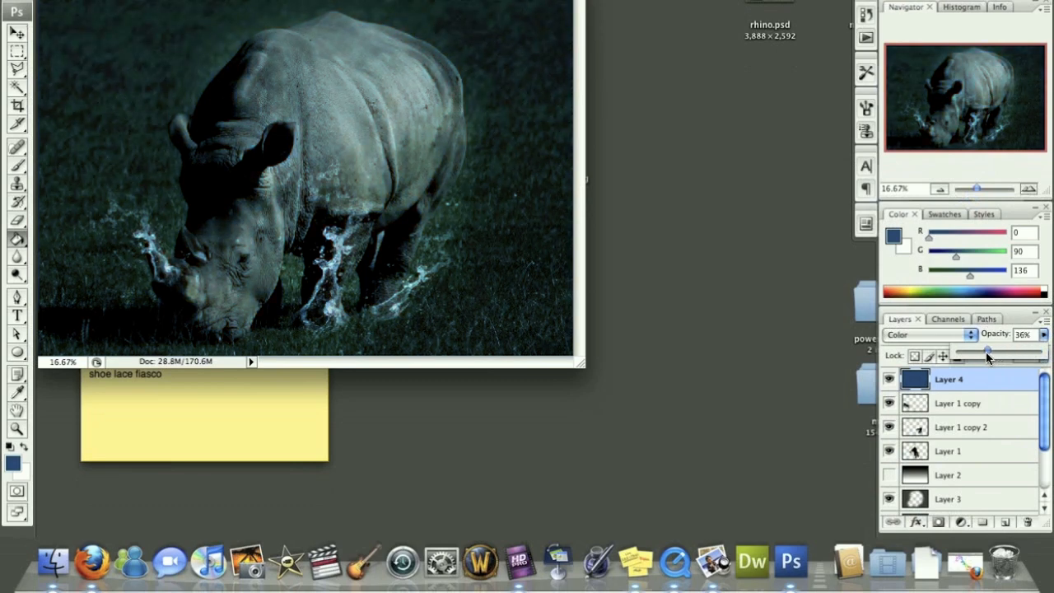
{"action": "left_click_drag", "start_coordinate": [988, 356], "coordinate": [979, 356]}
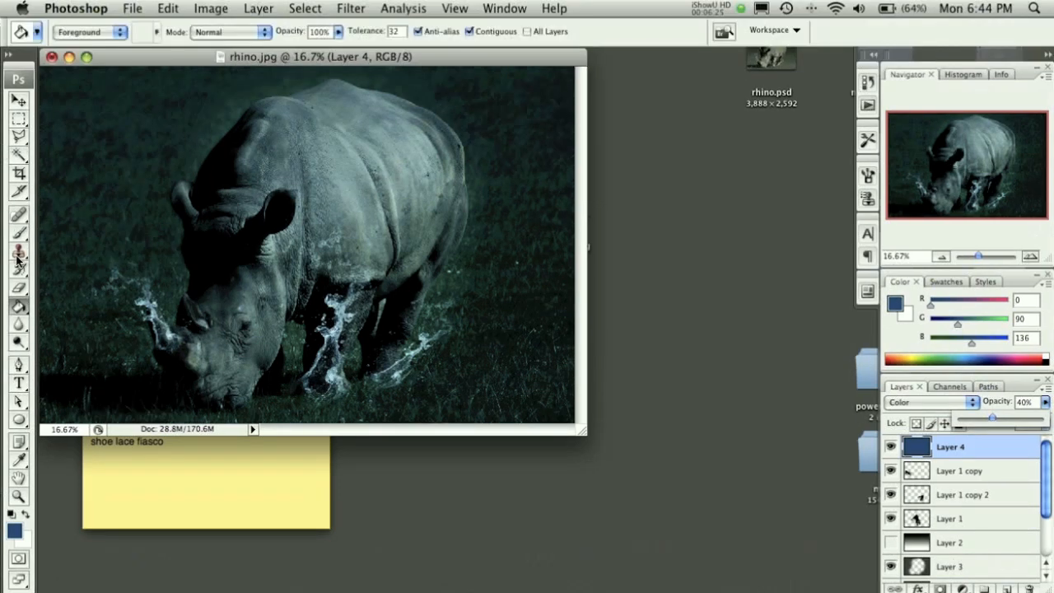
Pick dark blue #065881 and set a soft brush of roughly 329 px to paint Layer 4.
{"action": "left_click", "coordinate": [18, 288]}
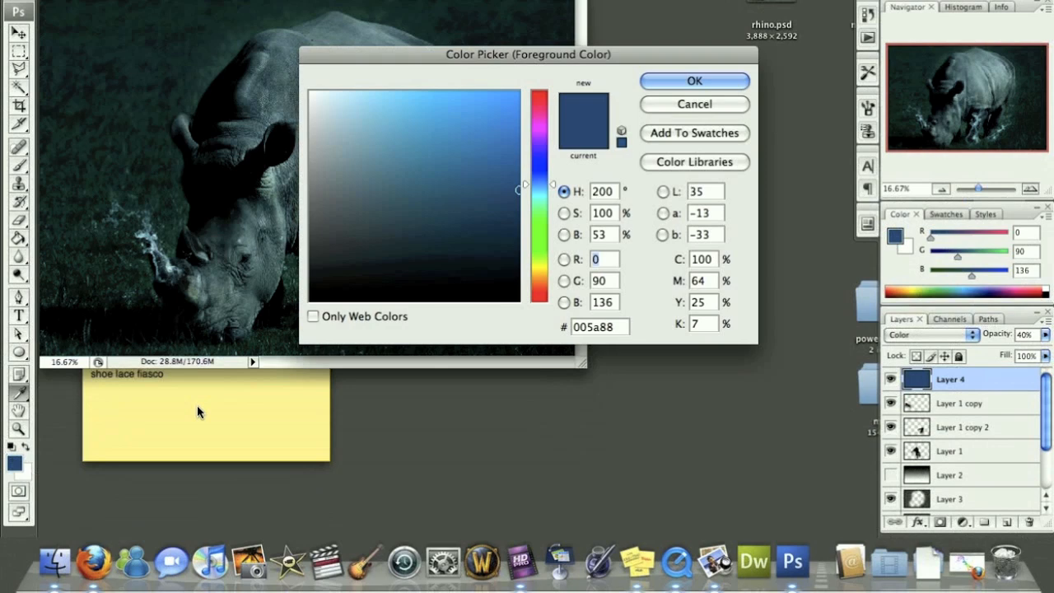
{"action": "left_click", "coordinate": [500, 267]}
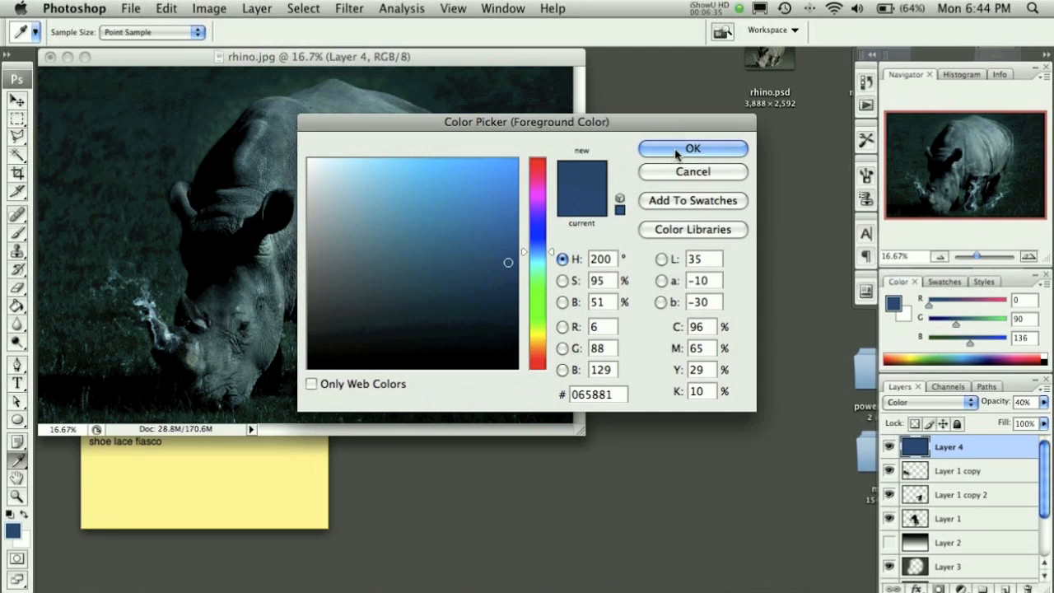
{"action": "left_click", "coordinate": [692, 148]}
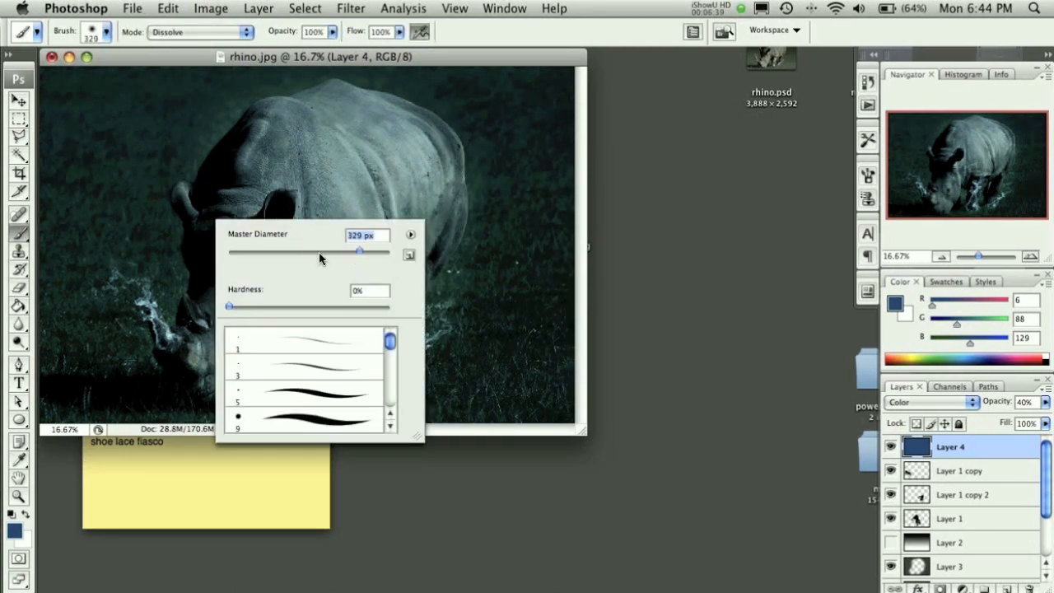
{"action": "left_click_drag", "start_coordinate": [359, 252], "coordinate": [372, 252]}
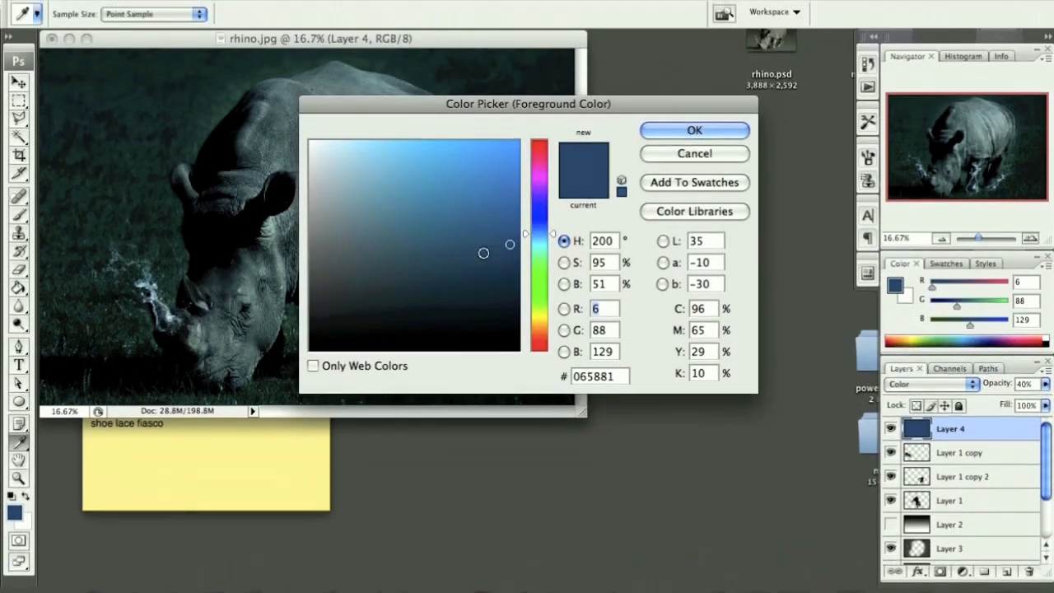
{"action": "left_click", "coordinate": [695, 131]}
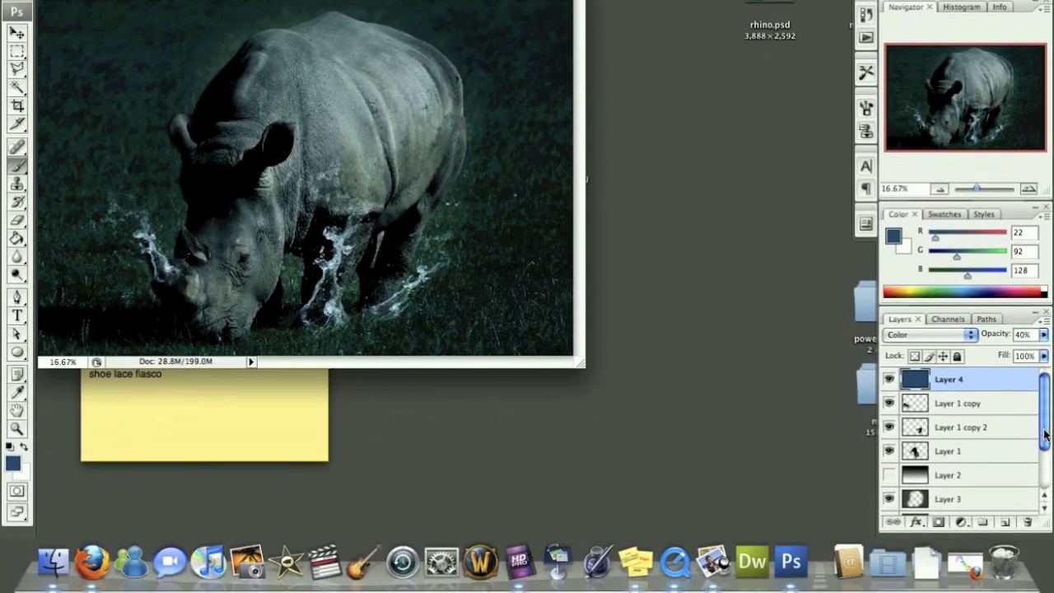
Type 'PixelForLife.co' in white at the image's lower left.
{"action": "left_click_drag", "start_coordinate": [969, 351], "coordinate": [1035, 351]}
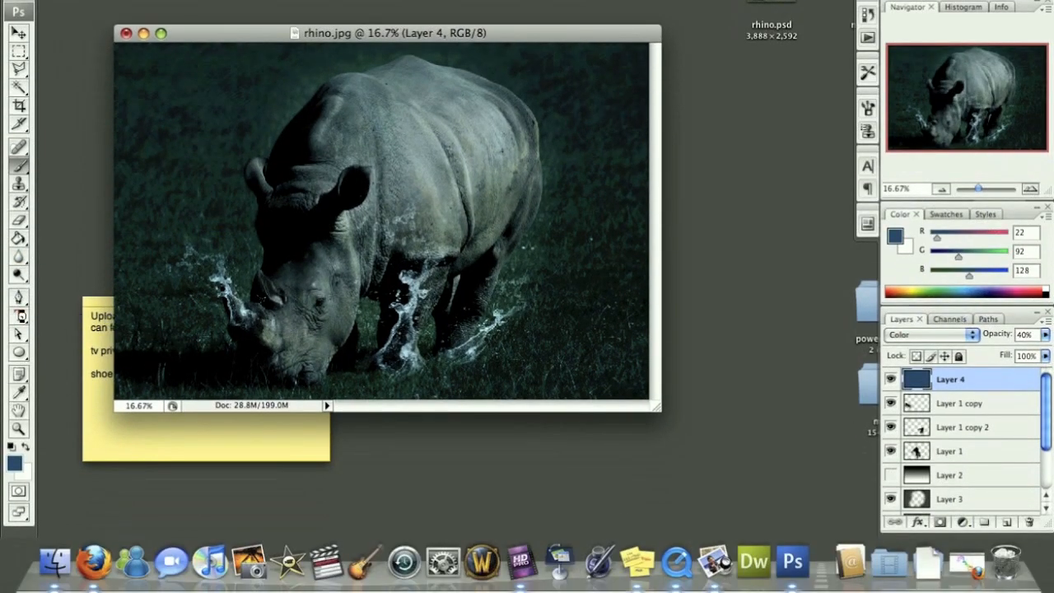
{"action": "left_click", "coordinate": [20, 317]}
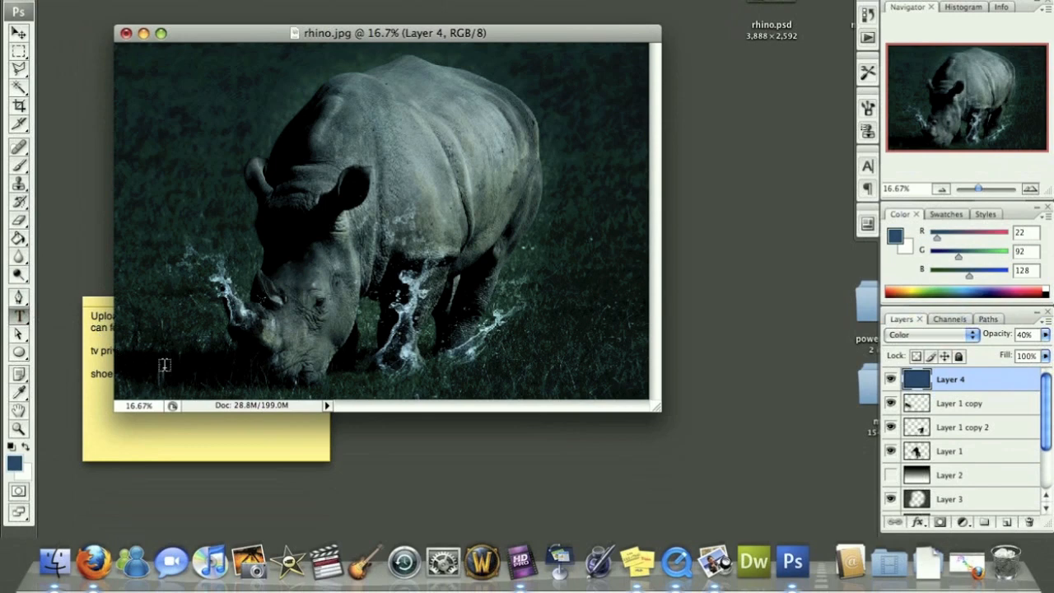
{"action": "type", "text": "Pixel"}
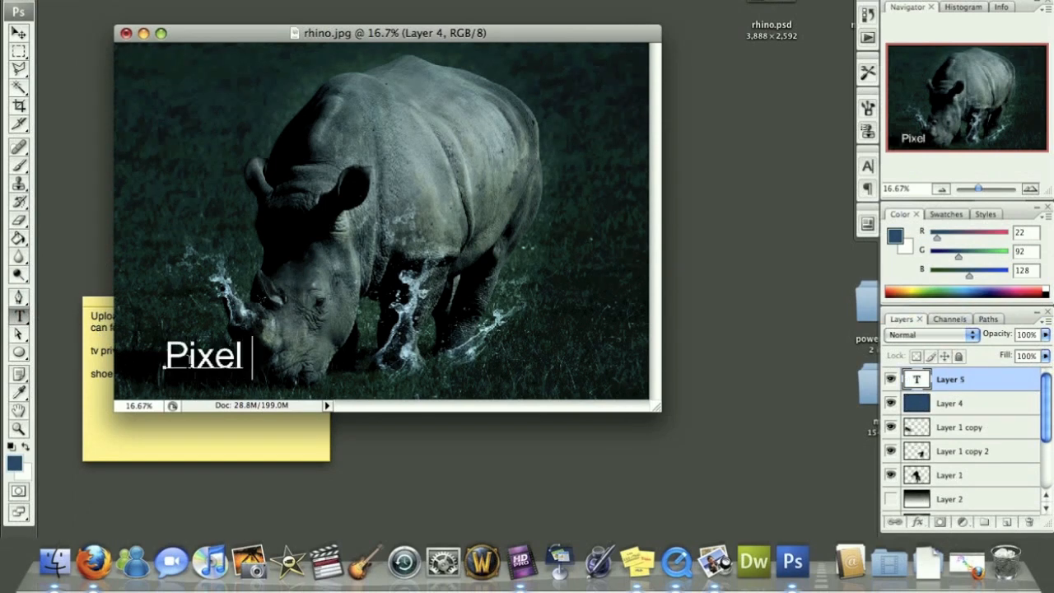
{"action": "type", "text": "ForLife.co"}
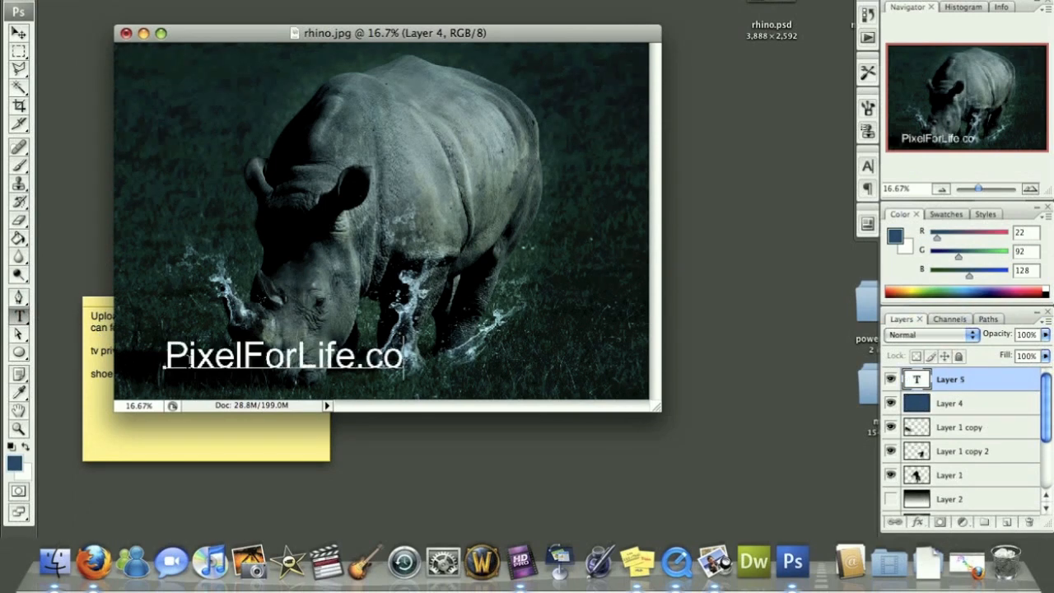